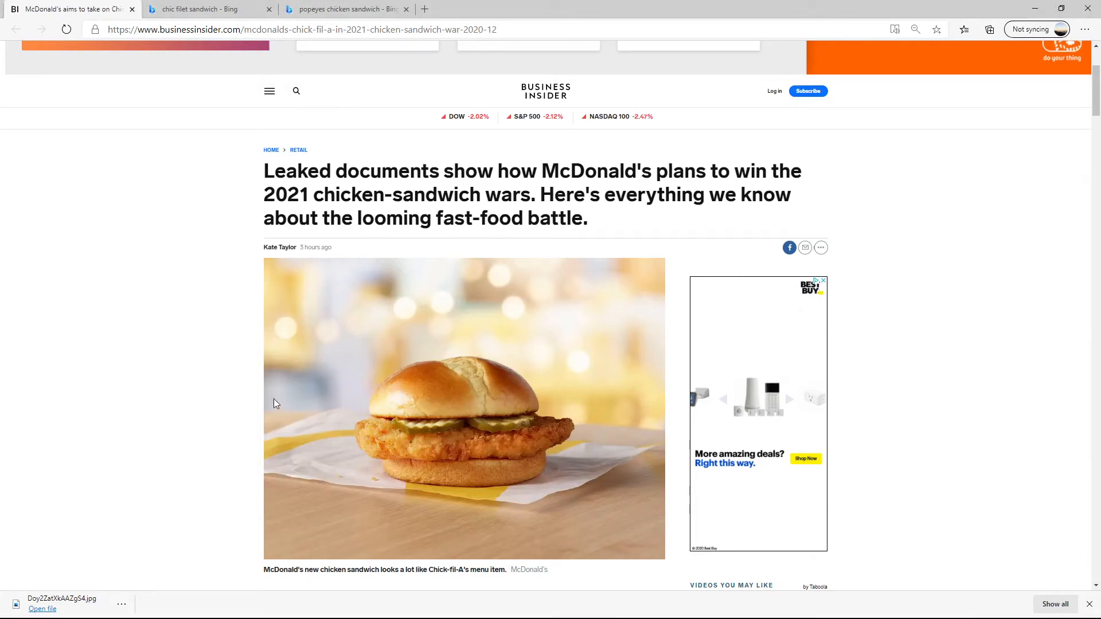
Scroll past the McDonald's headline, photo and bullets to the opening paragraphs about Chick-fil-A.
scroll("down", 3)
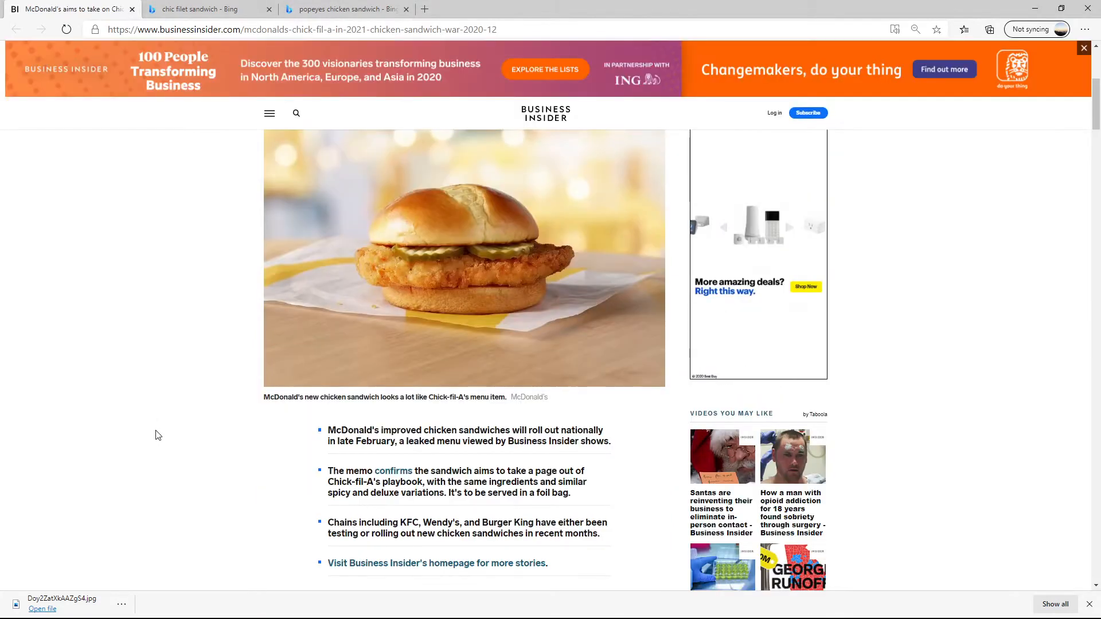
scroll("up", 3)
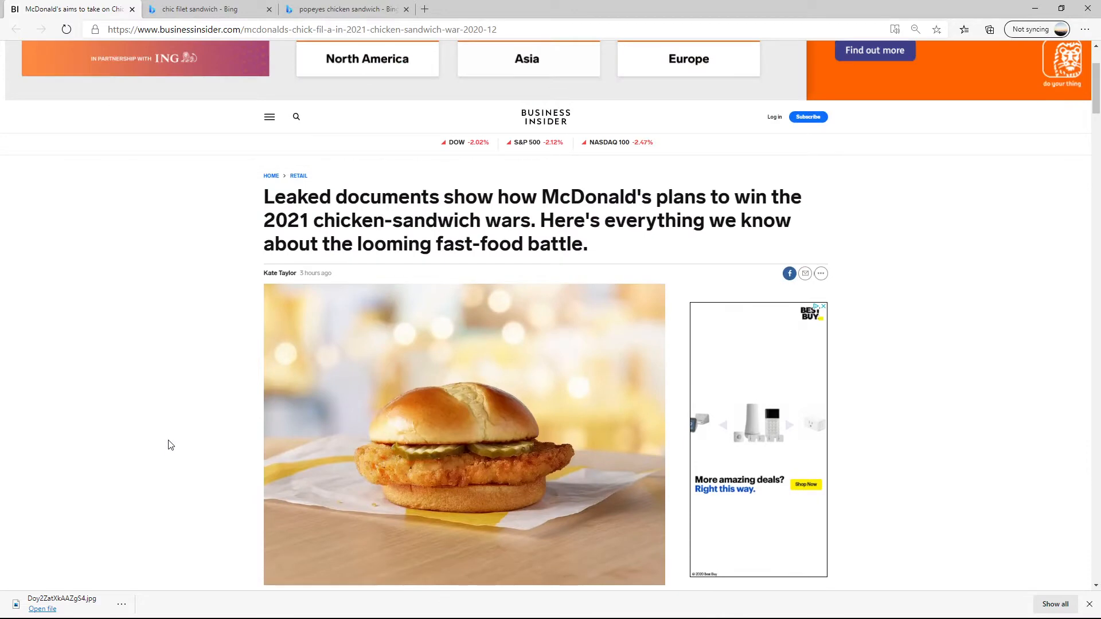
mouse_move(174, 450)
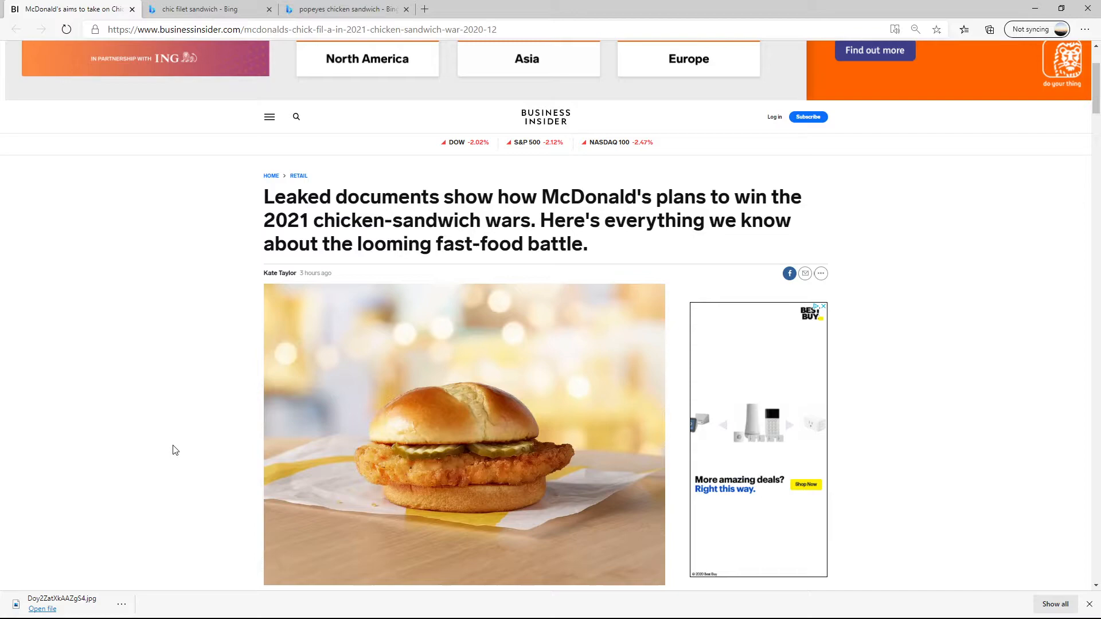
scroll("down", 3)
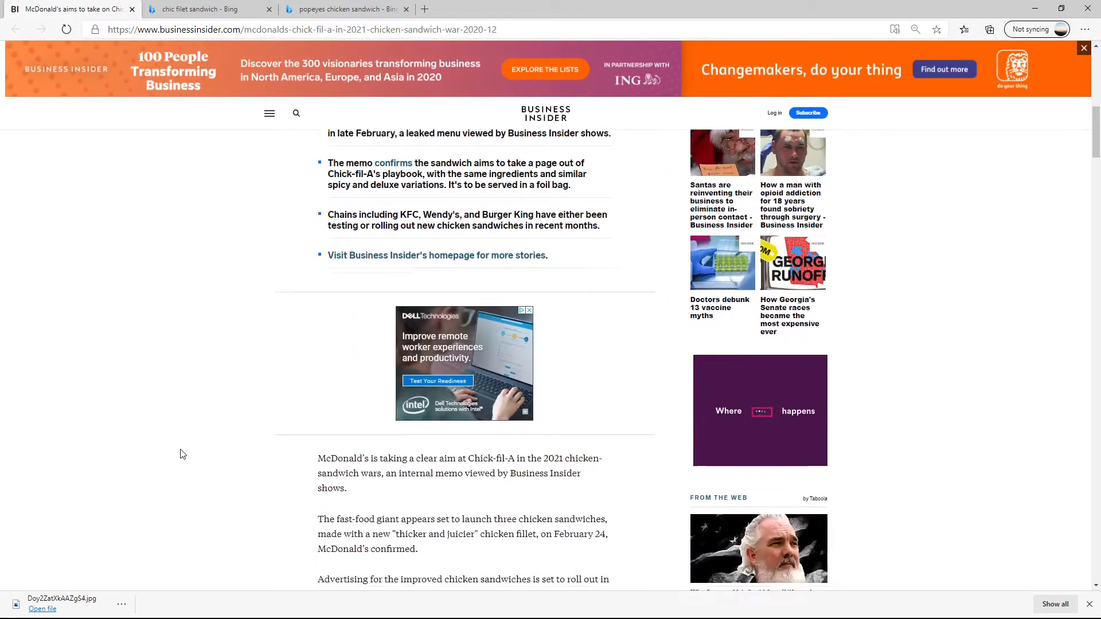
scroll("down", 3)
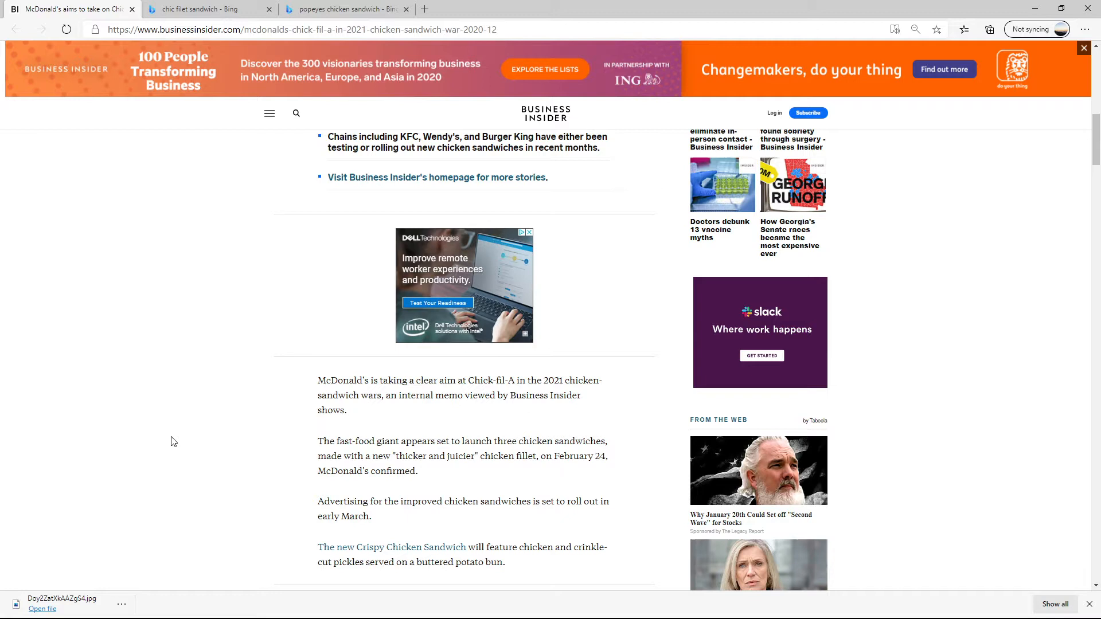
mouse_move(178, 440)
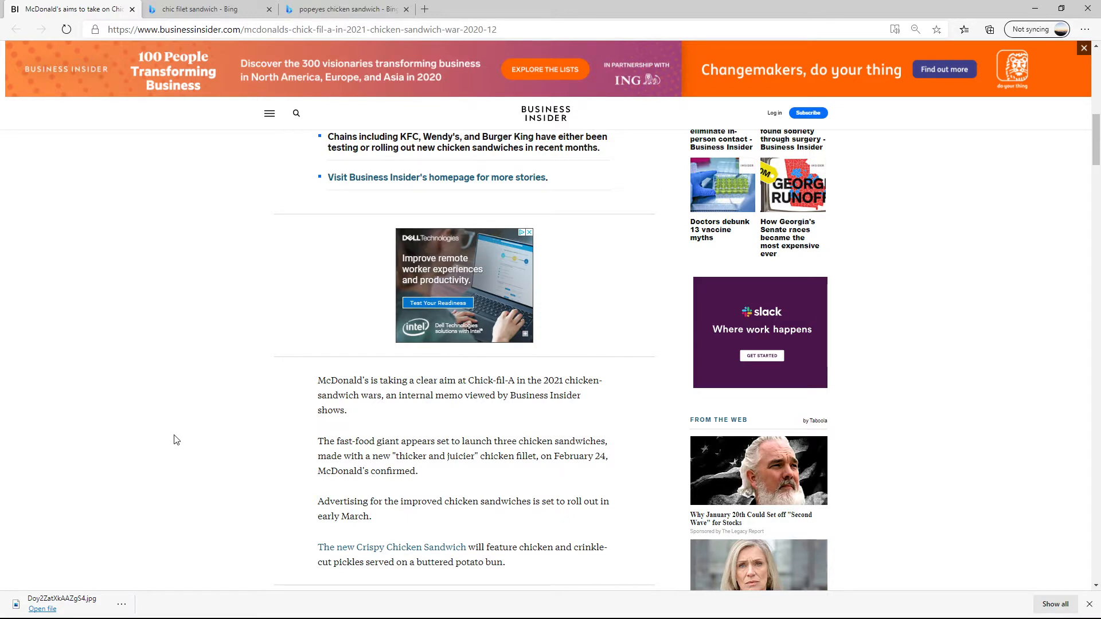
mouse_move(200, 462)
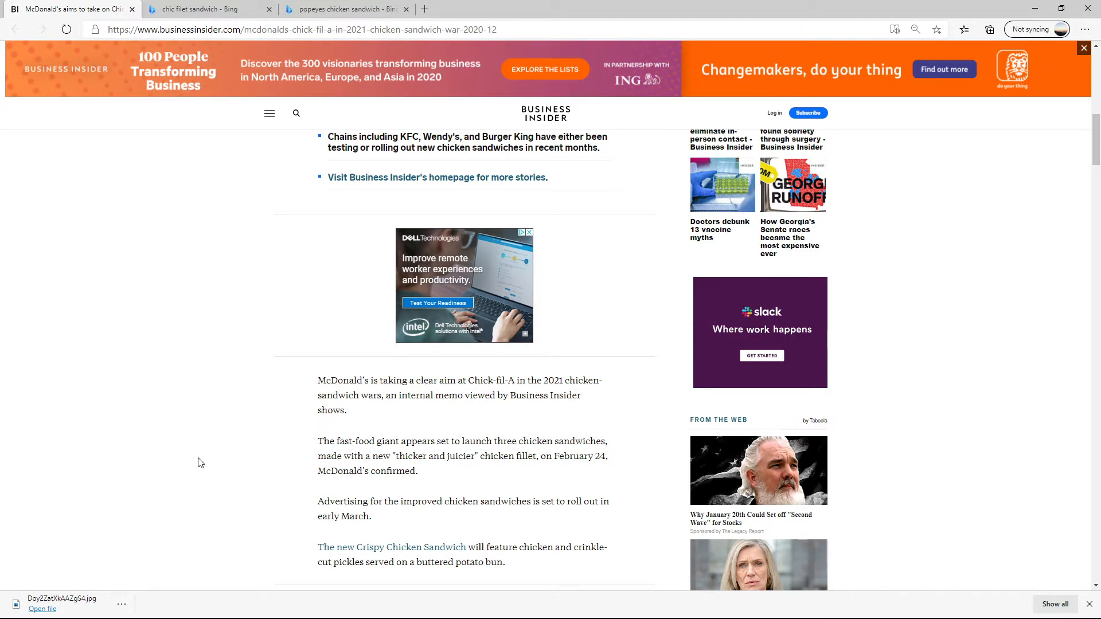
scroll("down", 3)
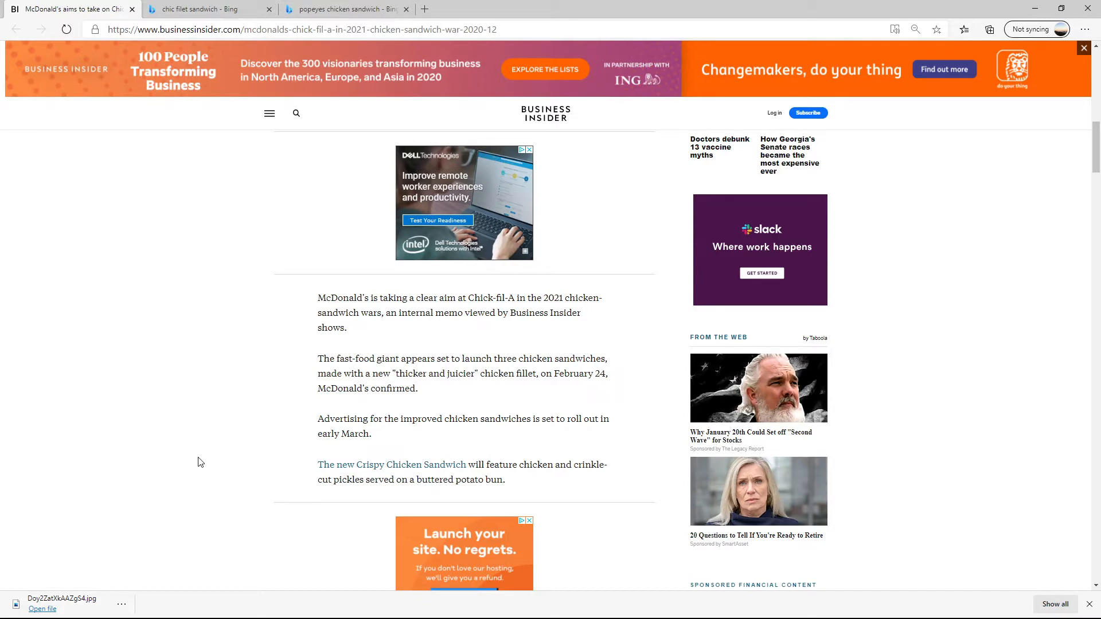
mouse_move(524, 345)
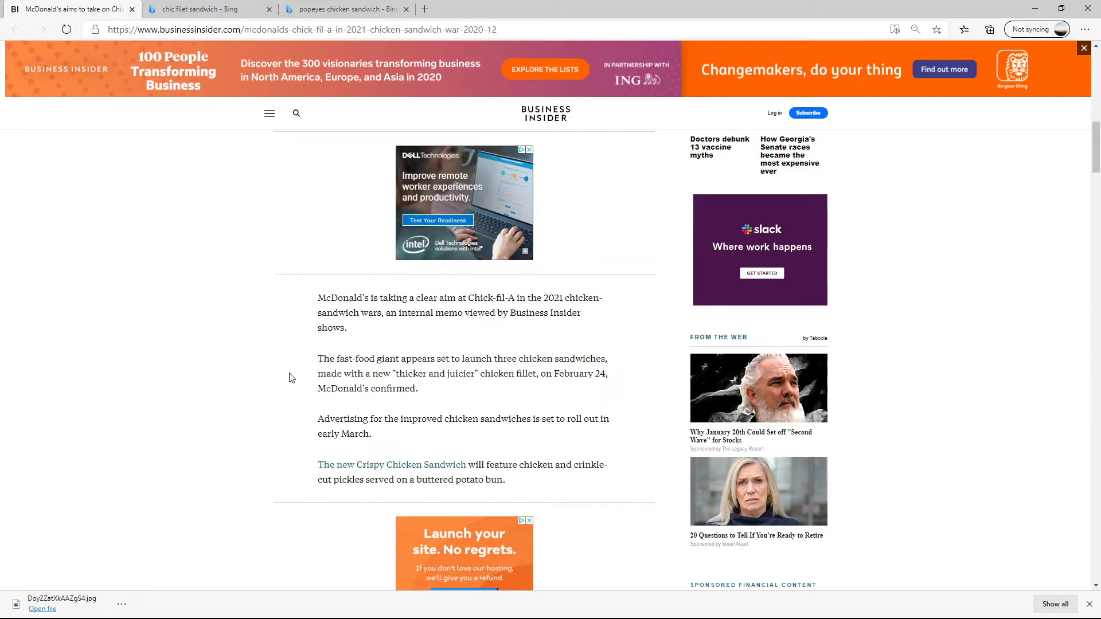
mouse_move(281, 379)
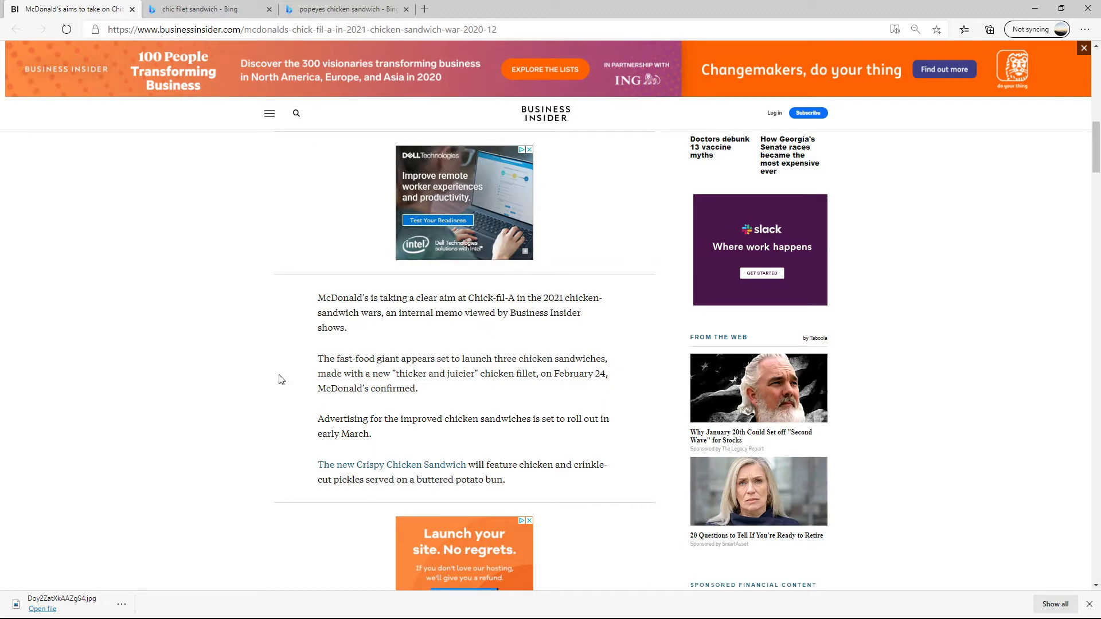
Scroll the article to the paragraph comparing McDonald's sandwich with Chick-fil-A's and Popeyes'.
scroll("down", 3)
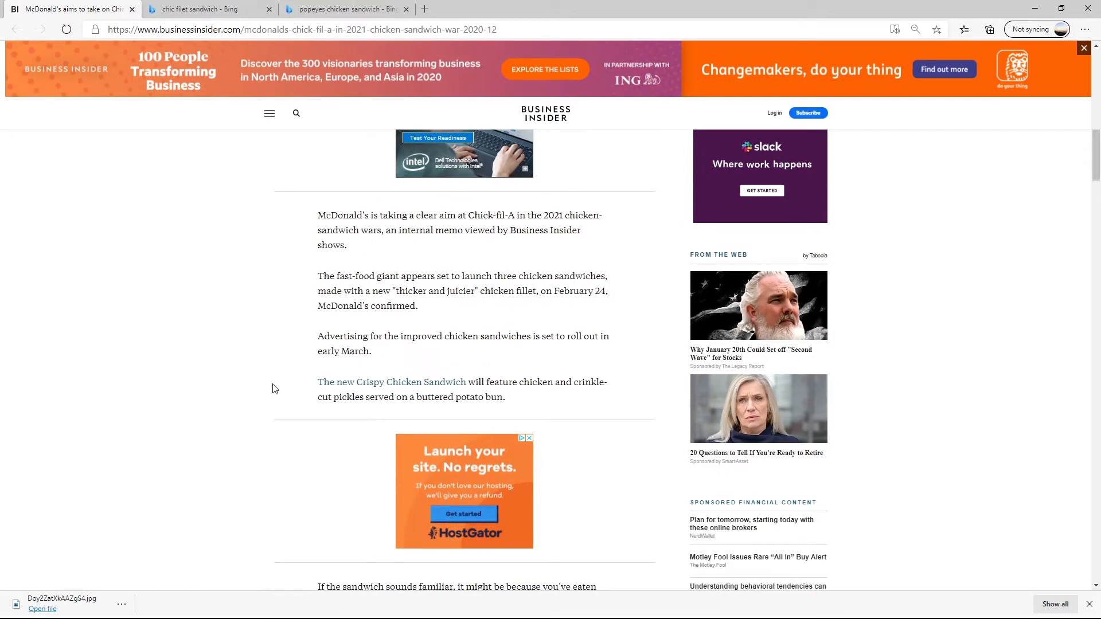
mouse_move(279, 383)
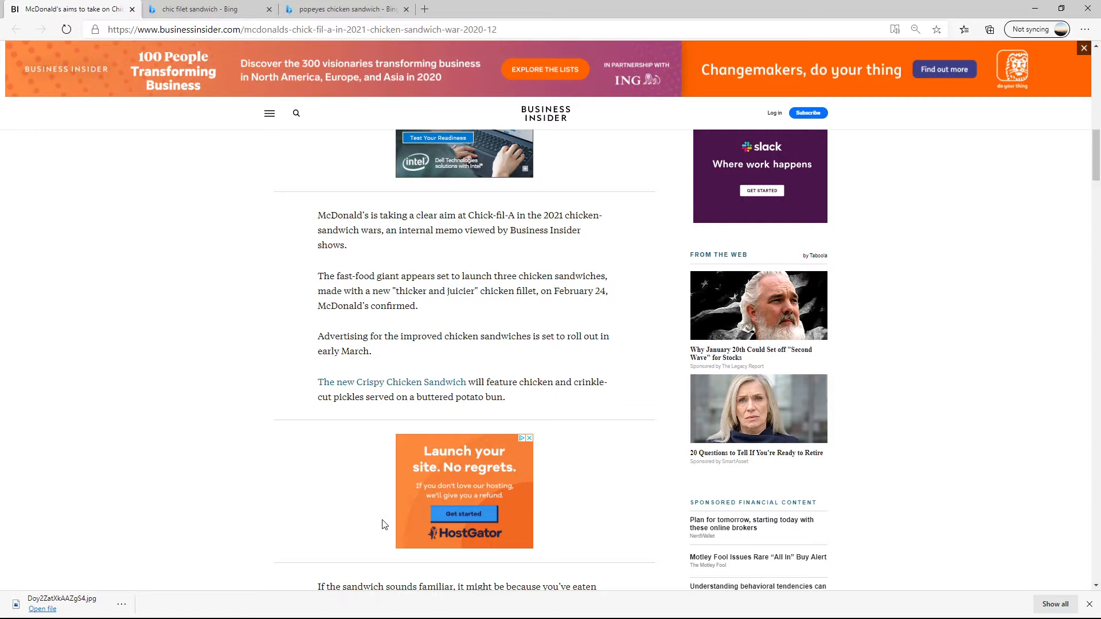
mouse_move(221, 375)
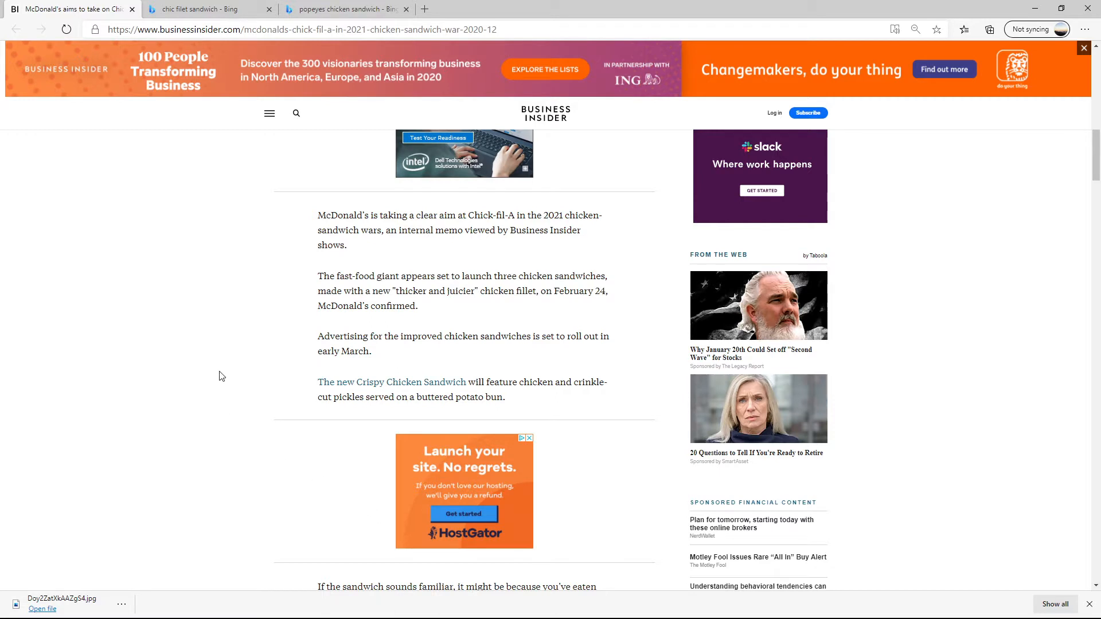
mouse_move(231, 376)
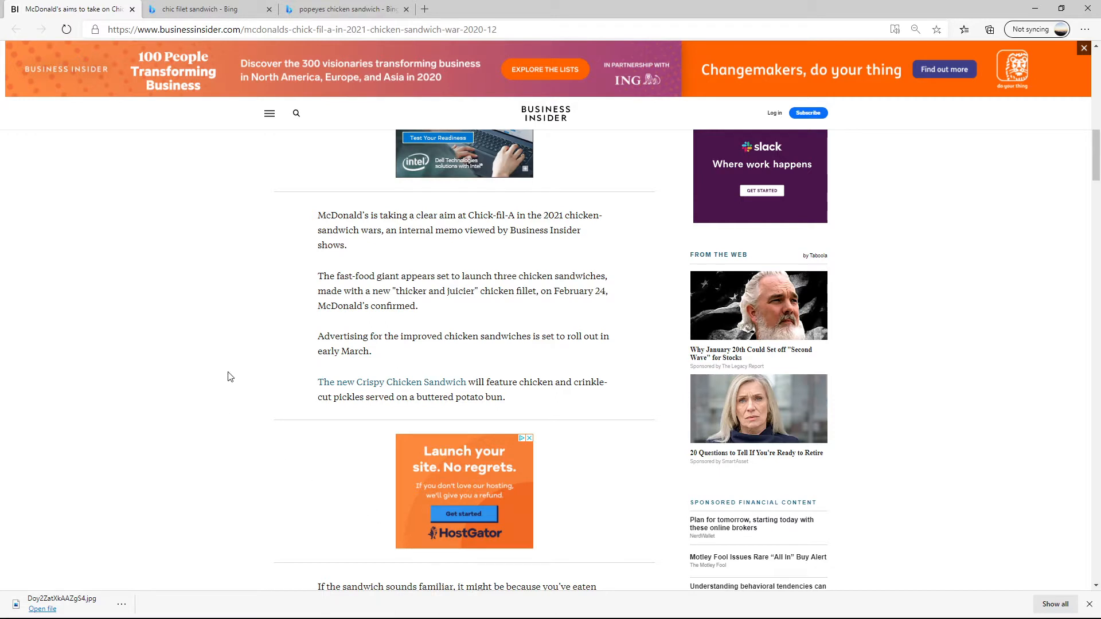
mouse_move(235, 375)
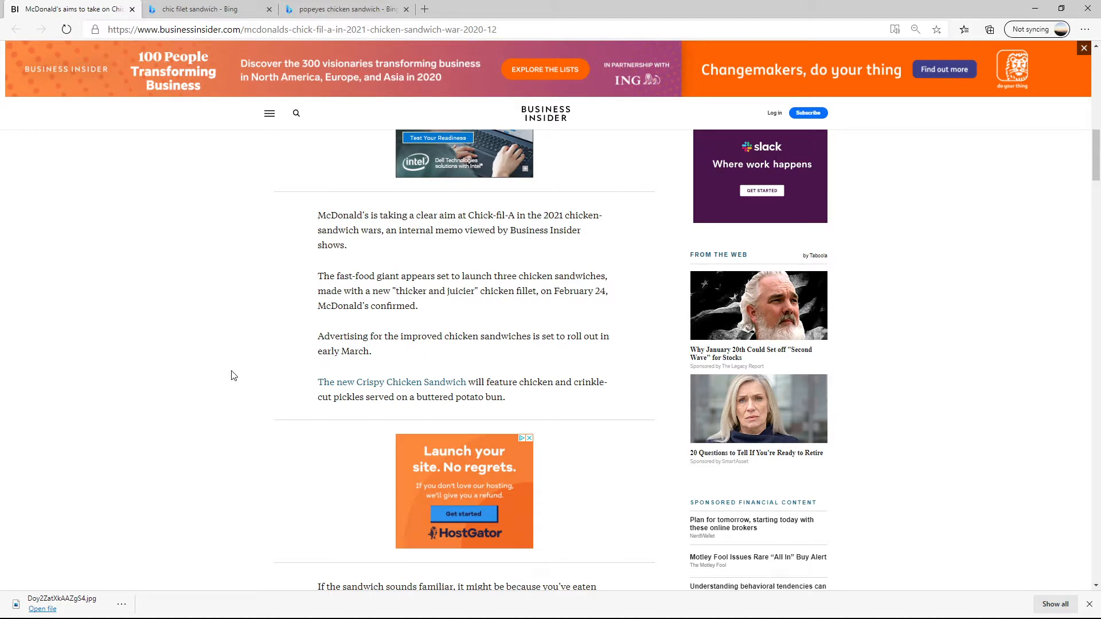
mouse_move(251, 370)
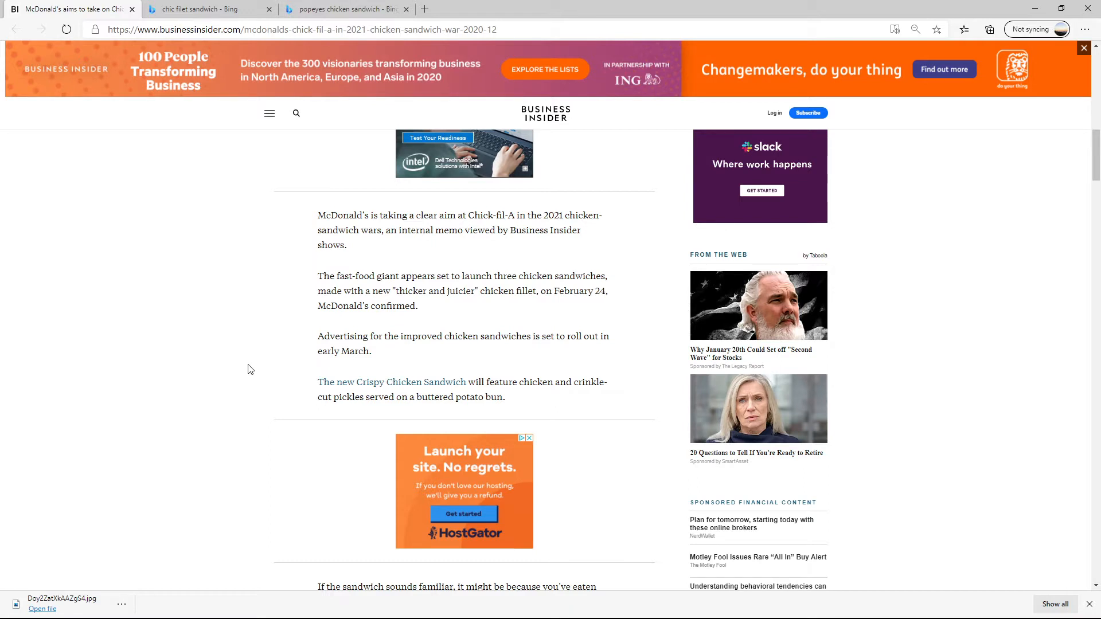
mouse_move(265, 391)
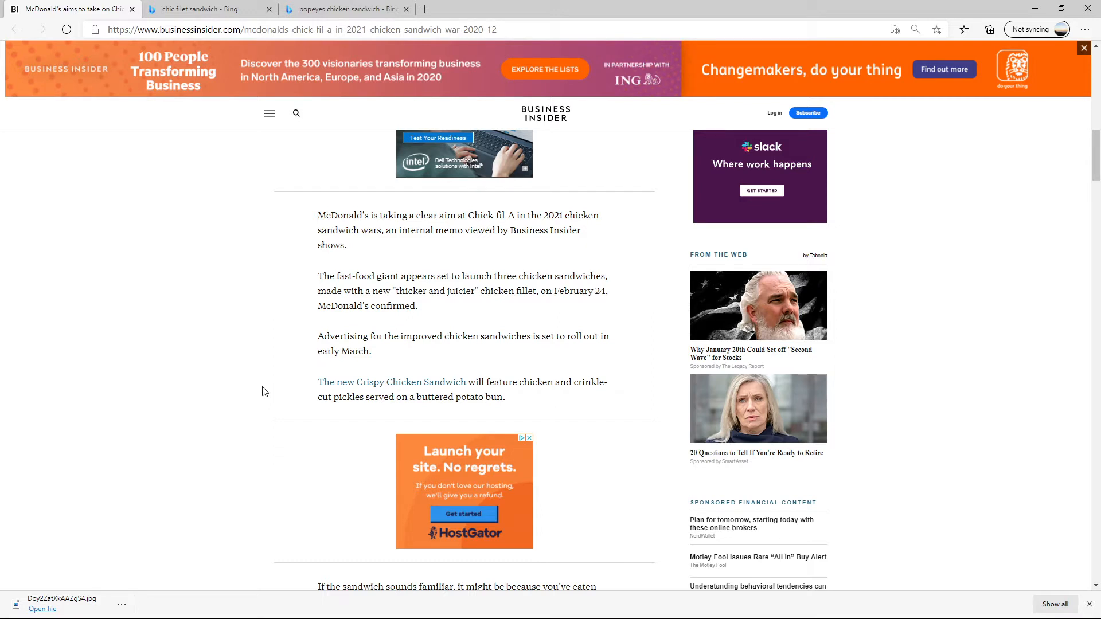
mouse_move(248, 391)
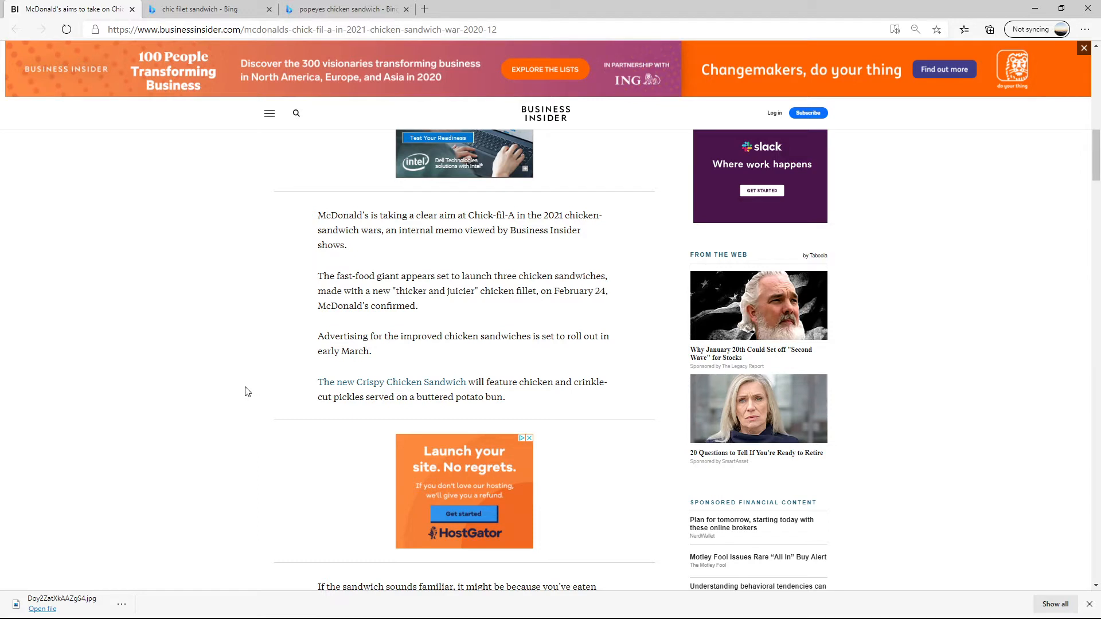
mouse_move(237, 388)
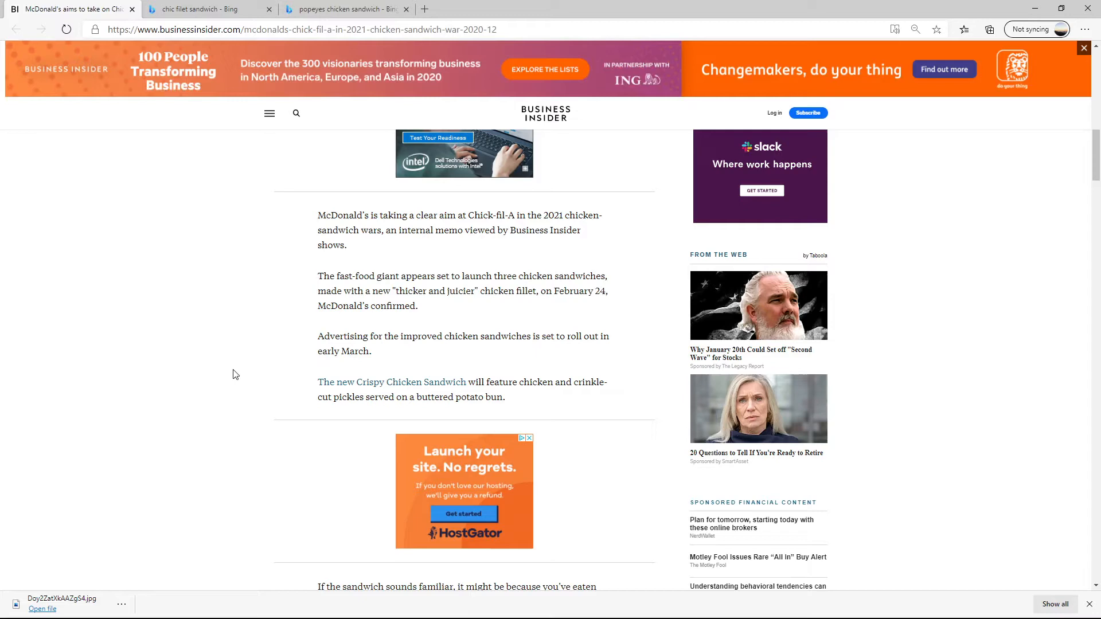
scroll("down", 3)
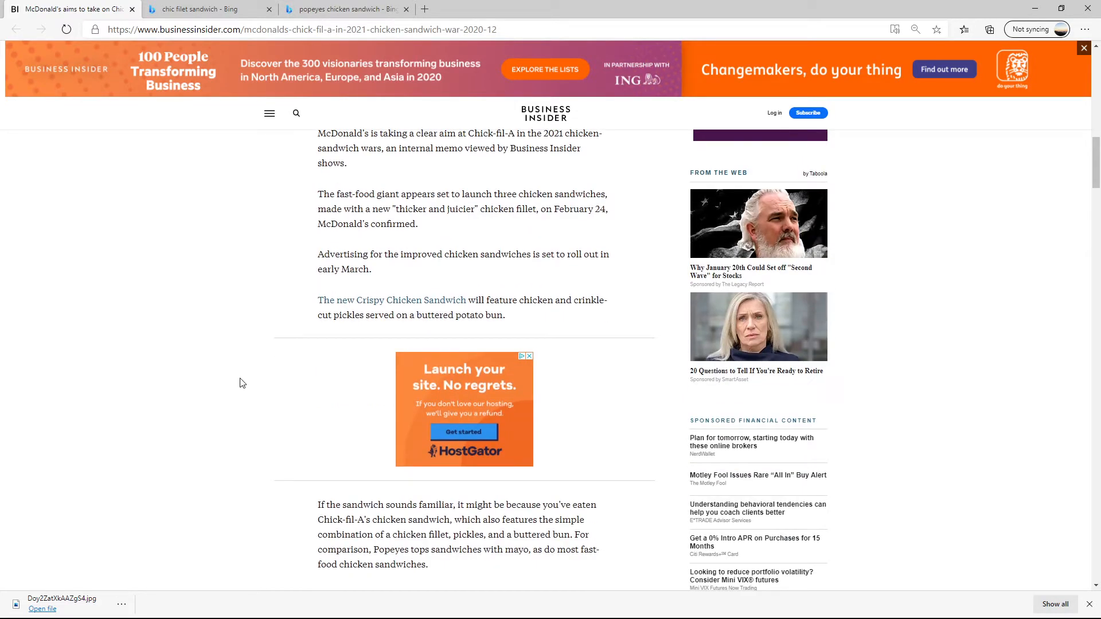
mouse_move(418, 328)
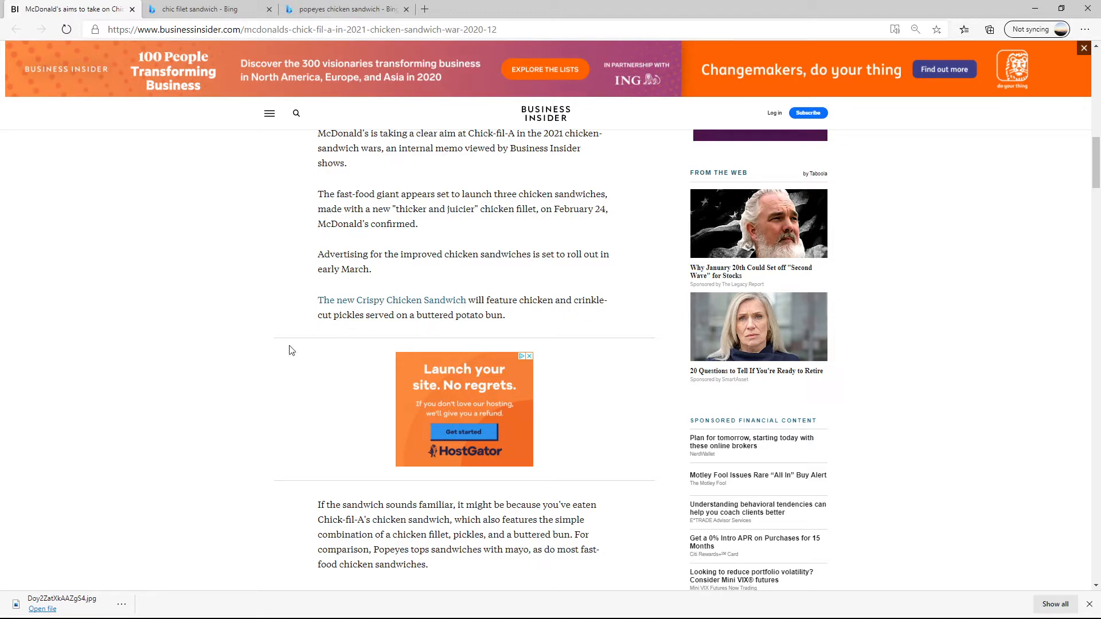
mouse_move(294, 341)
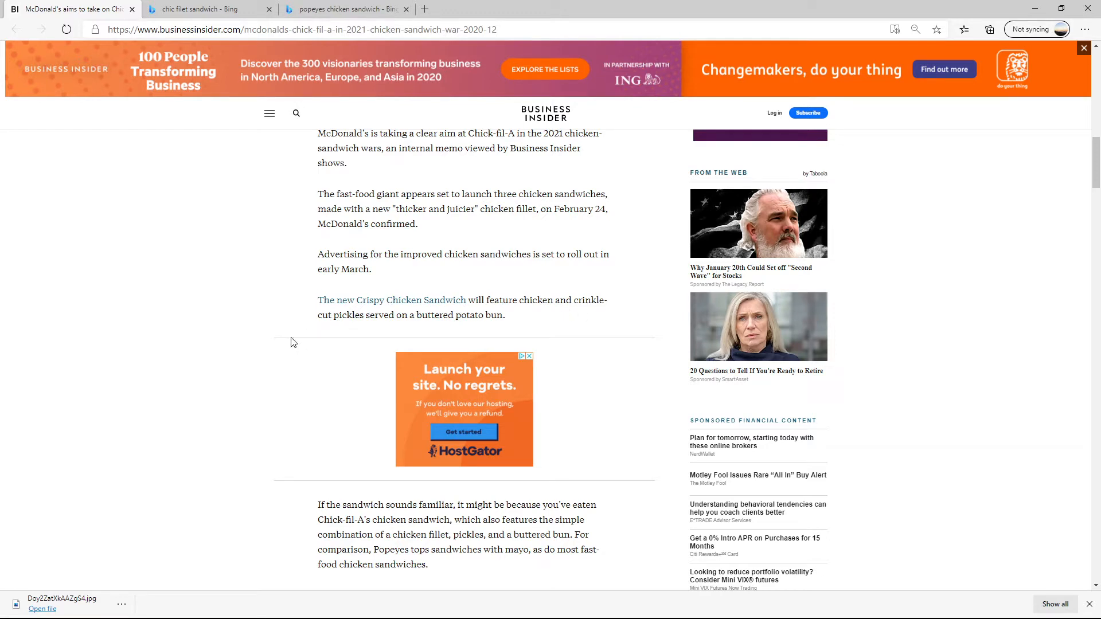
mouse_move(280, 389)
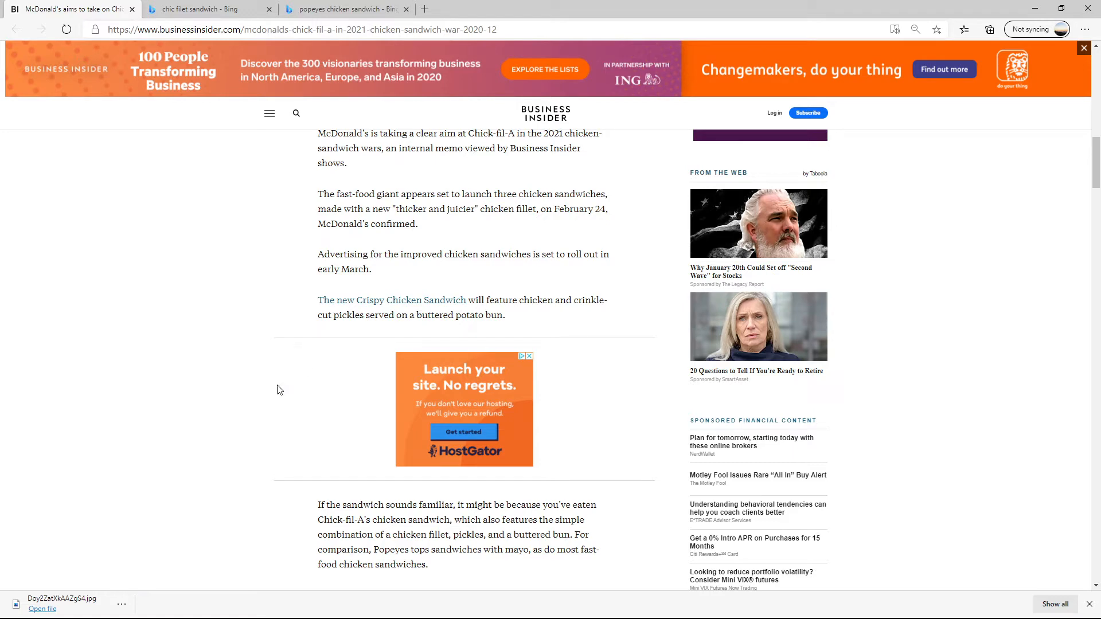
Read further through the sandwich comparison passage in the article.
scroll("down", 3)
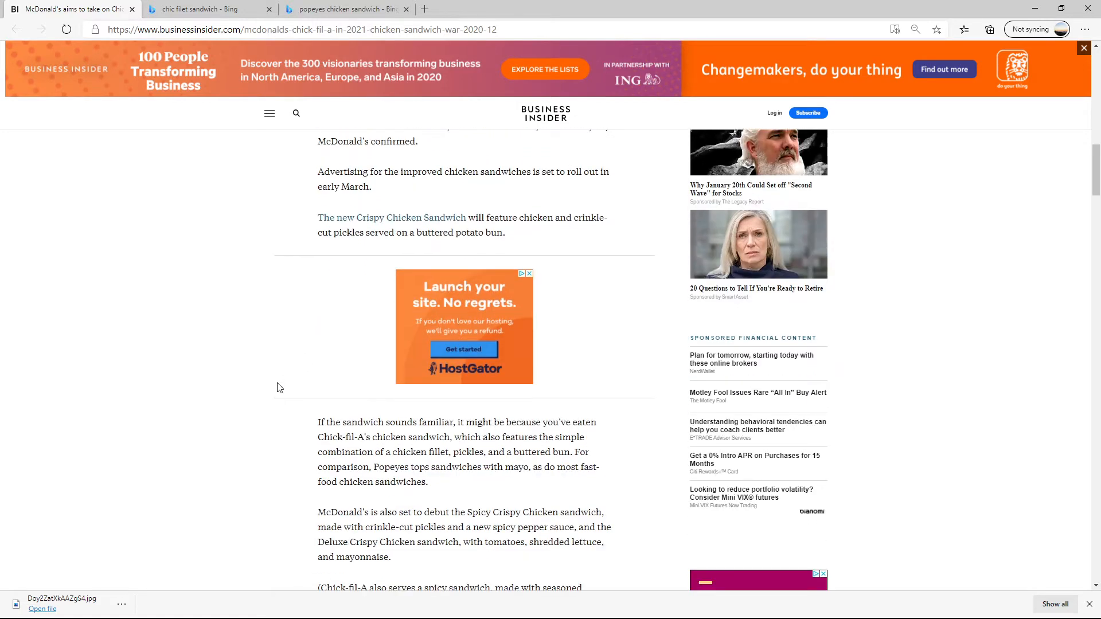
scroll("down", 3)
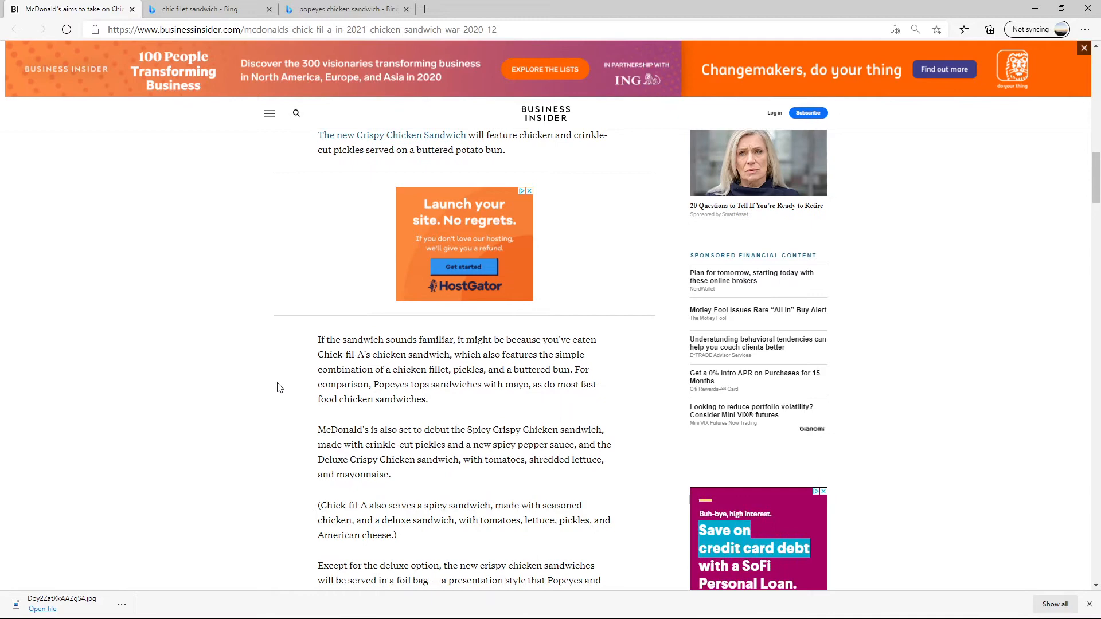
scroll("down", 3)
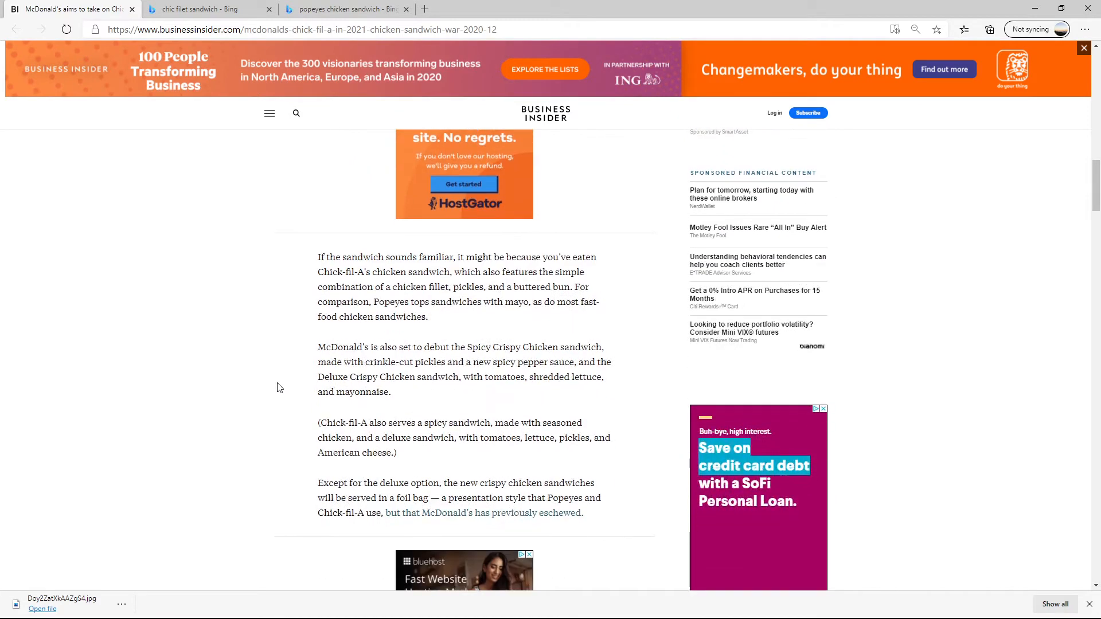
mouse_move(441, 365)
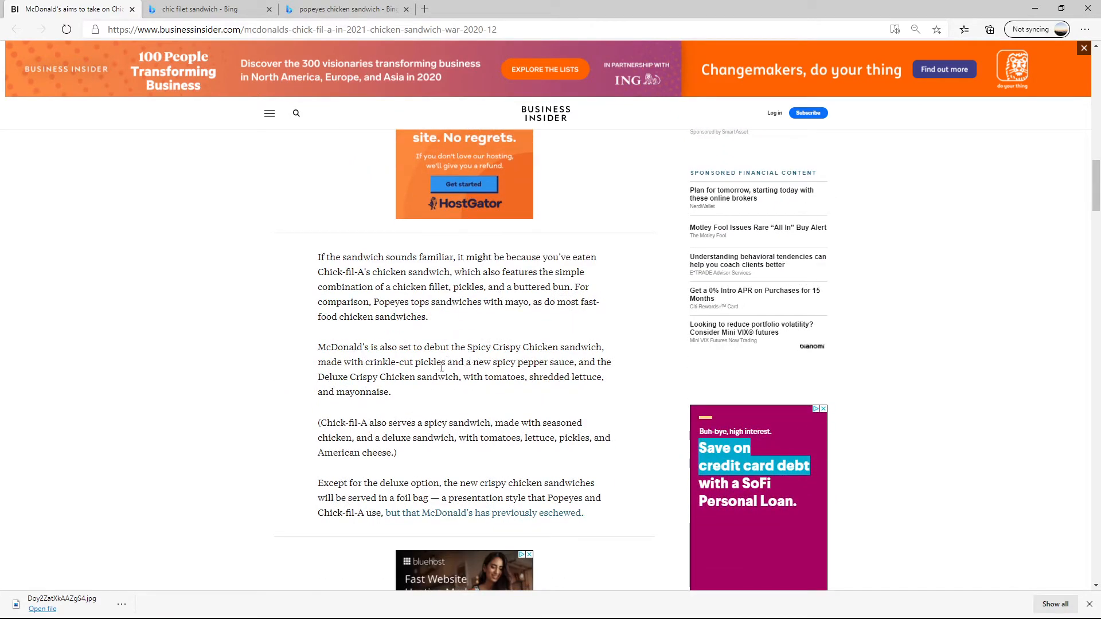
mouse_move(284, 390)
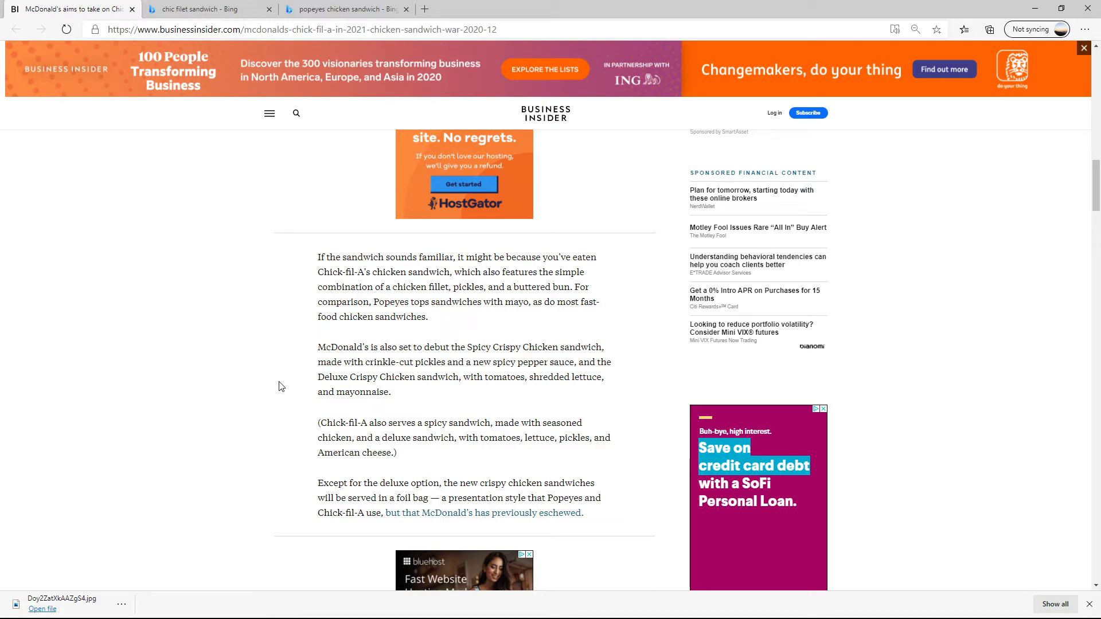
mouse_move(363, 405)
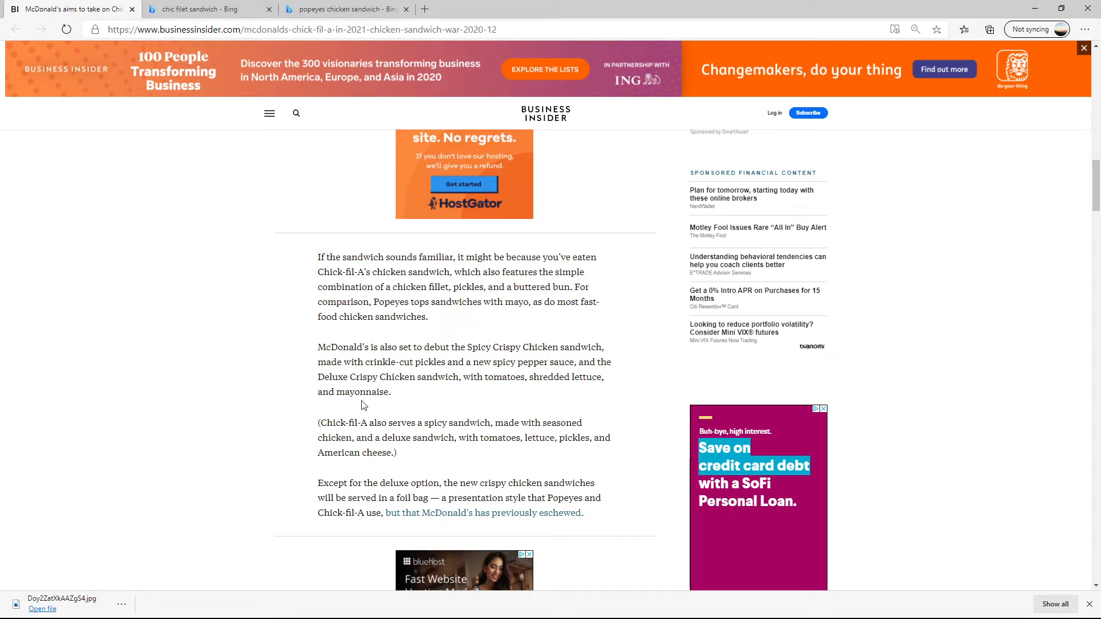
Skim back over the passage, then go to the 'chic filet sandwich' Bing results.
scroll("down", 3)
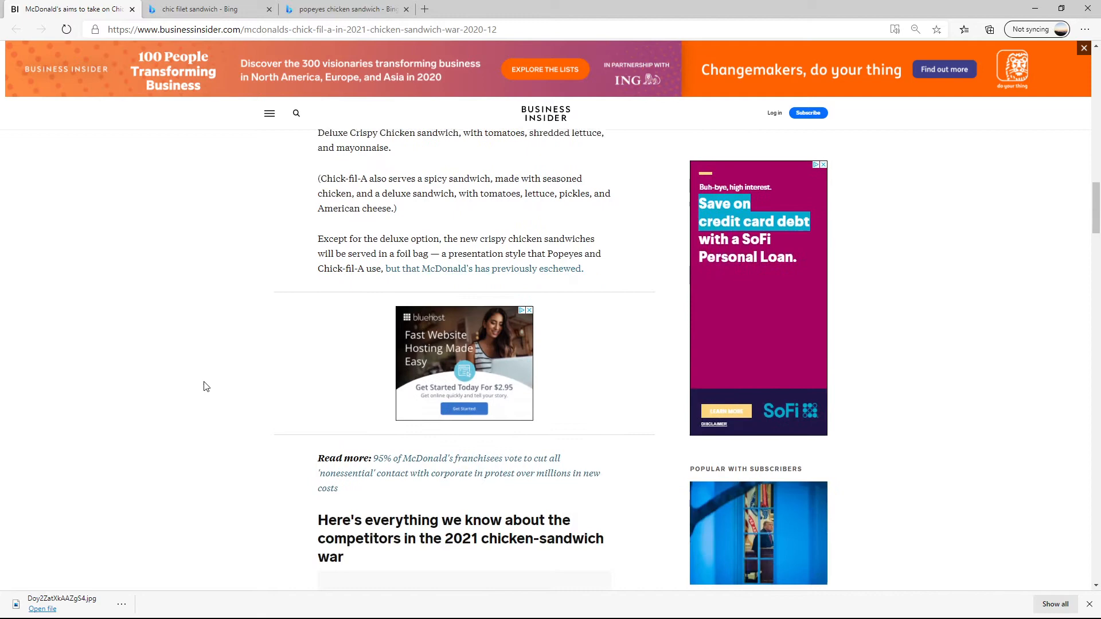
scroll("up", 3)
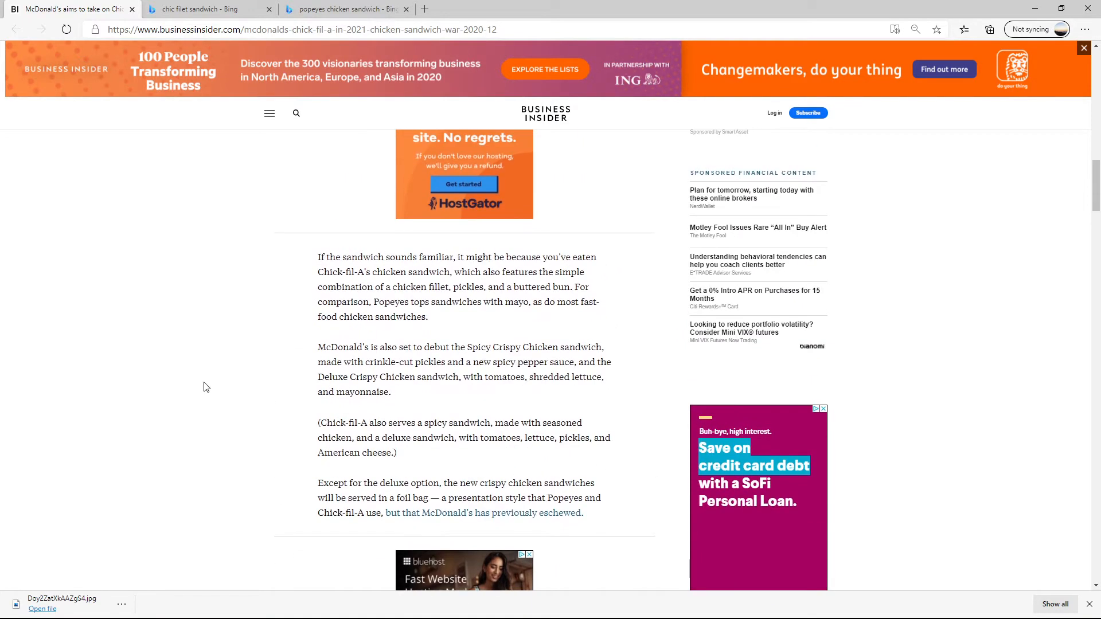
scroll("up", 3)
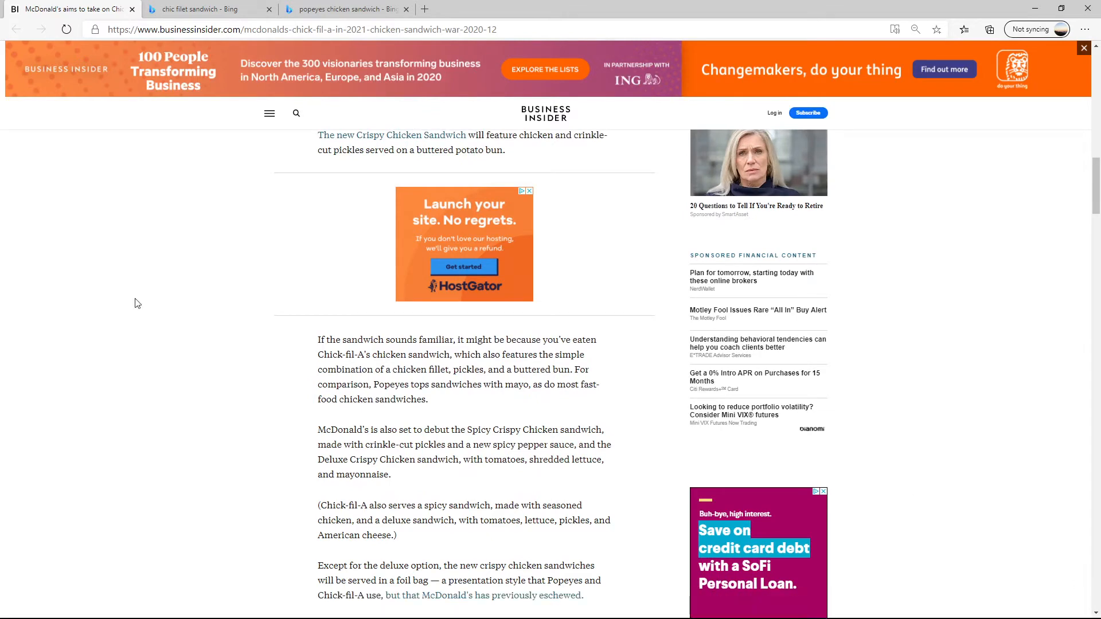
scroll("down", 3)
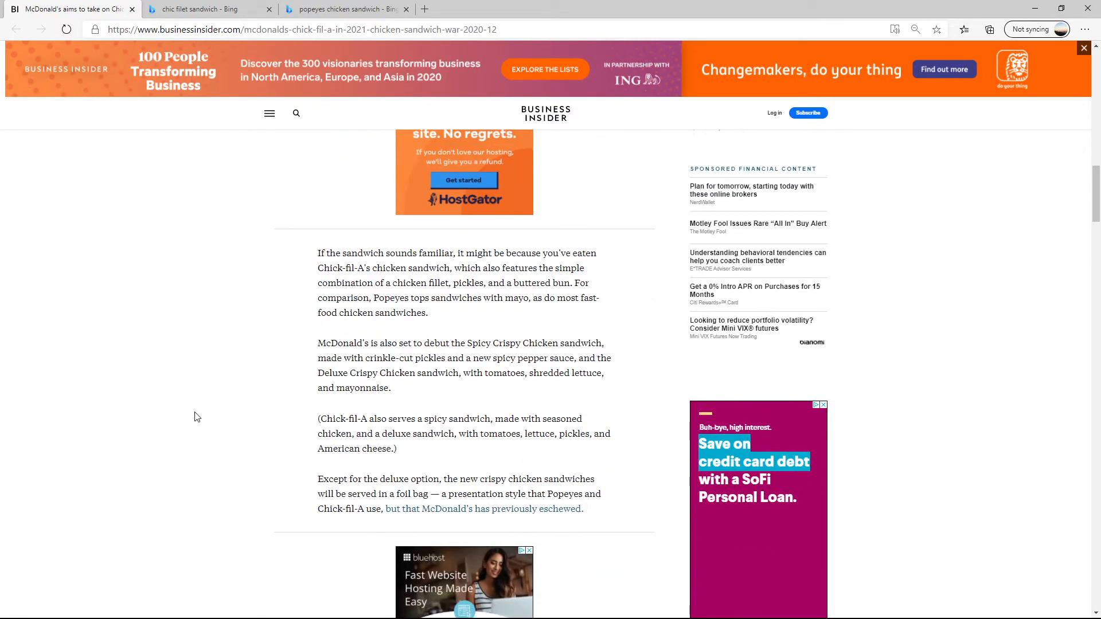
mouse_move(214, 401)
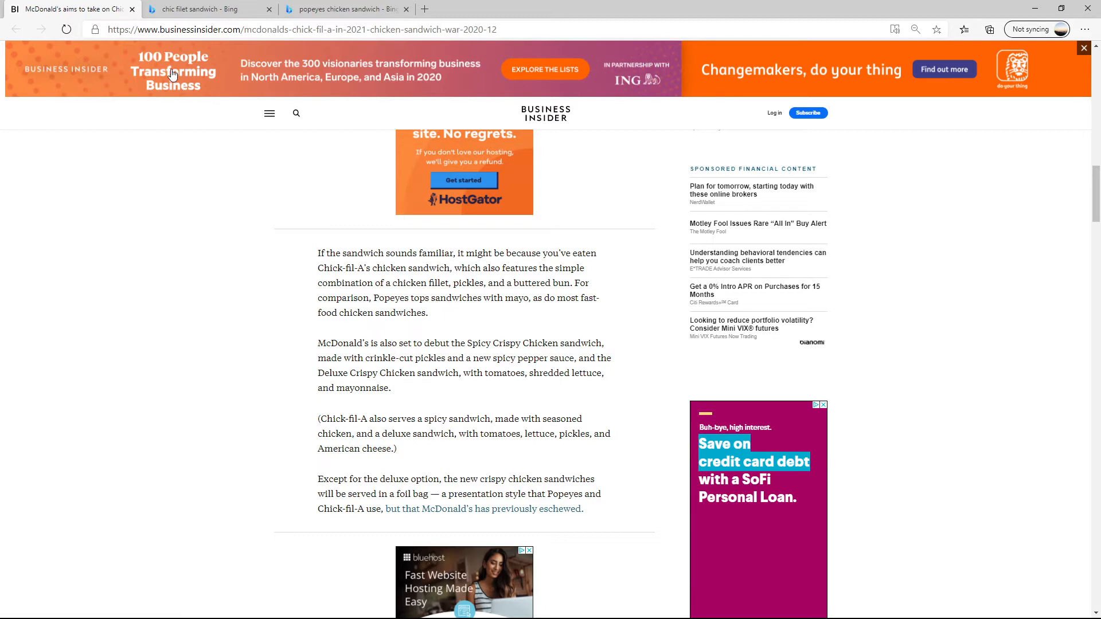
left_click(203, 10)
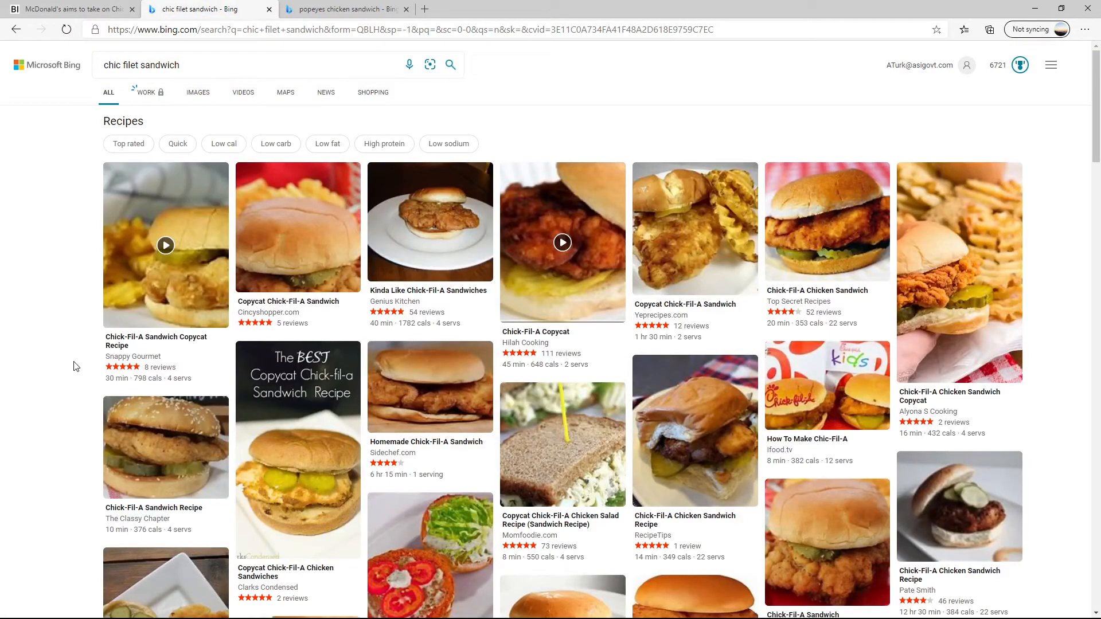
Review the Chick-Fil-A Chicken Sandwich recipe ingredients, then move to Popeyes sandwich images.
scroll("down", 3)
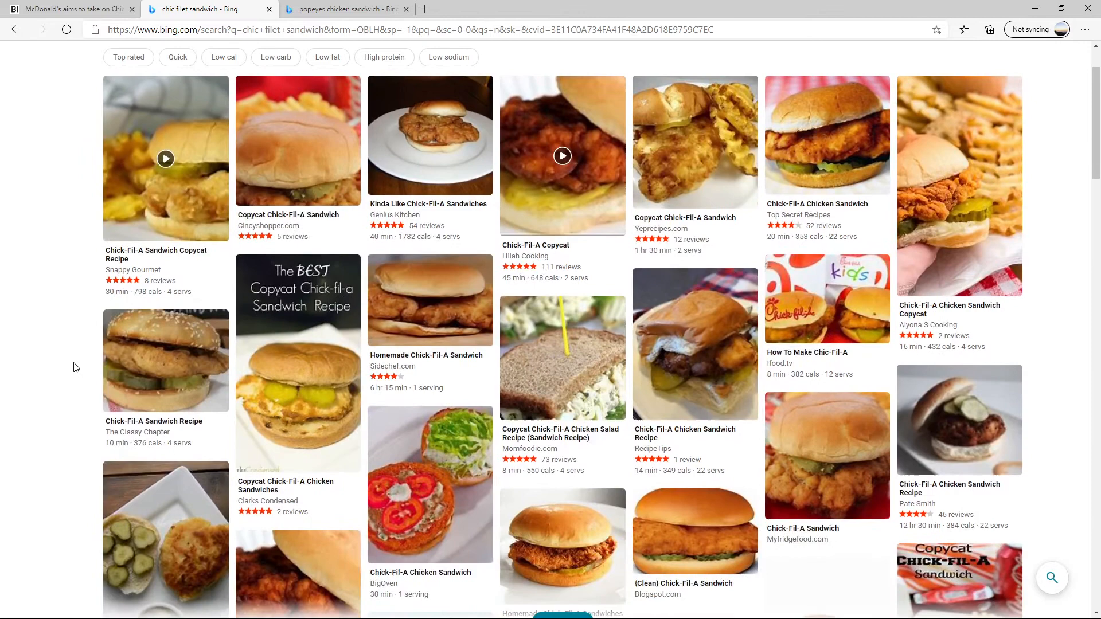
scroll("down", 3)
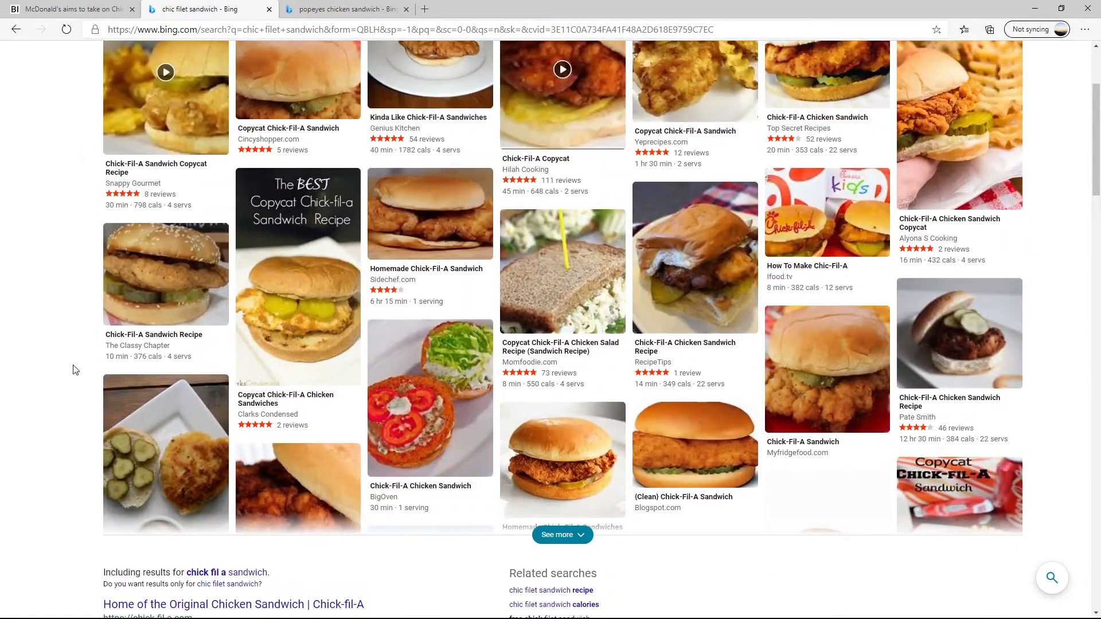
scroll("up", 3)
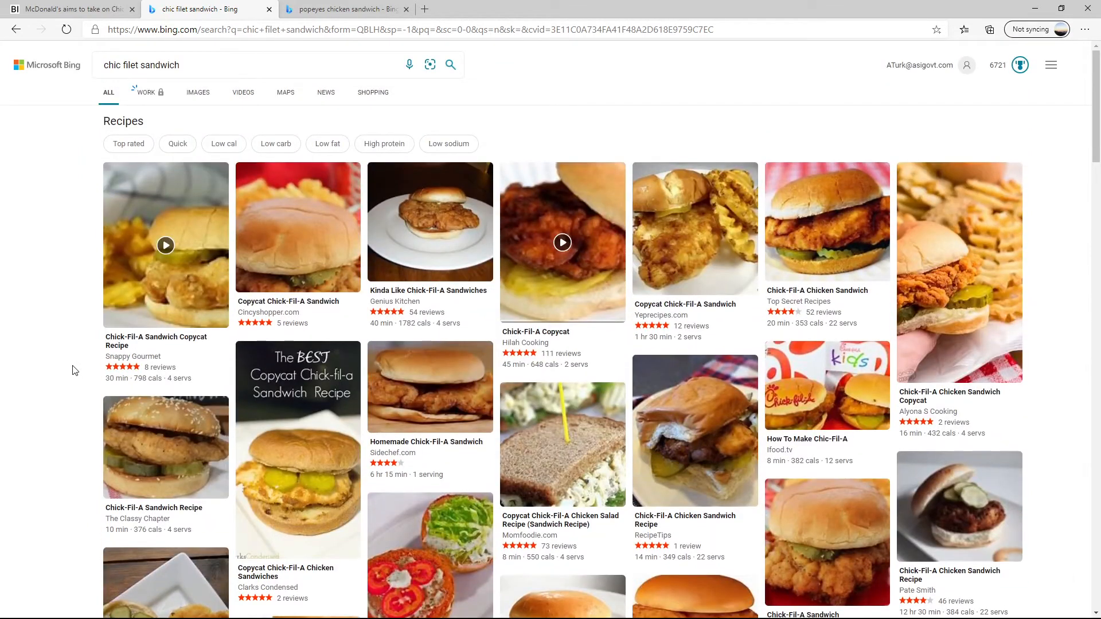
mouse_move(67, 362)
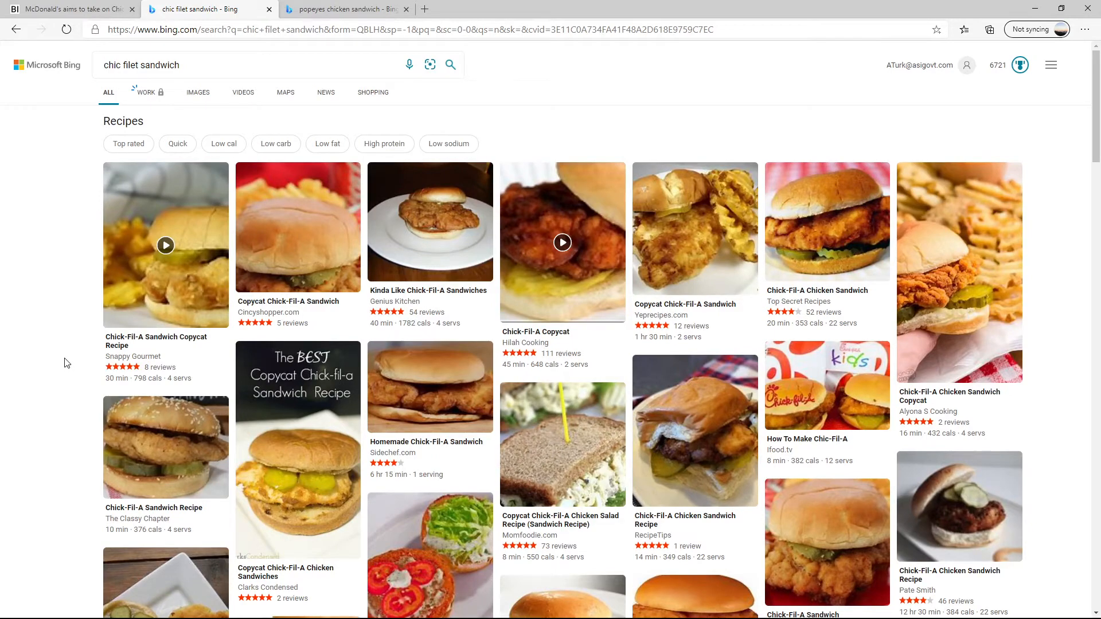
scroll("down", 3)
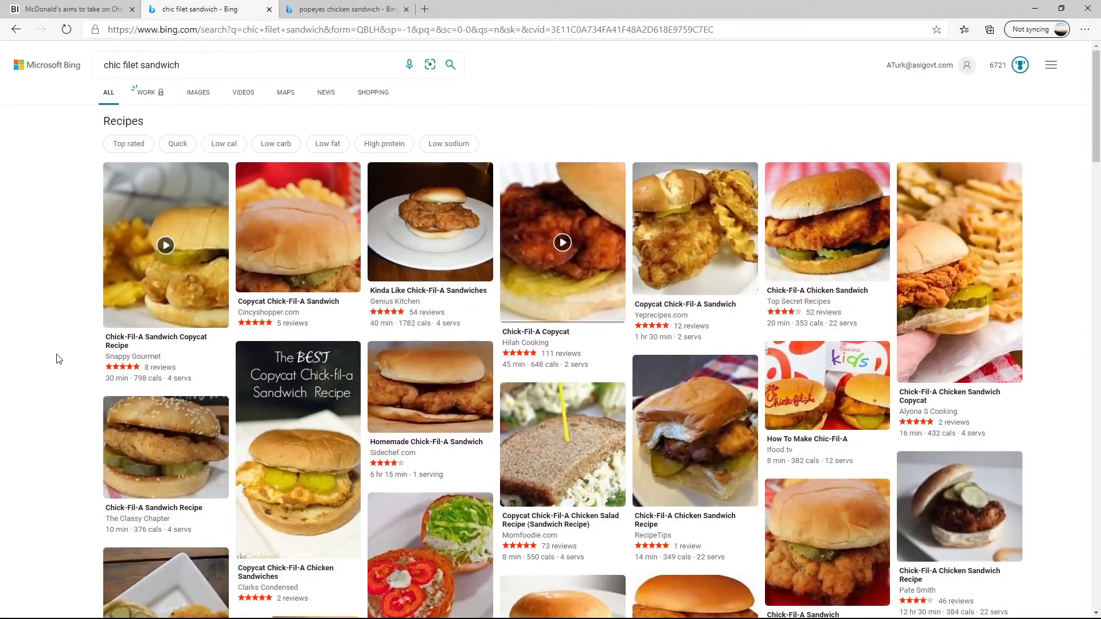
mouse_move(62, 400)
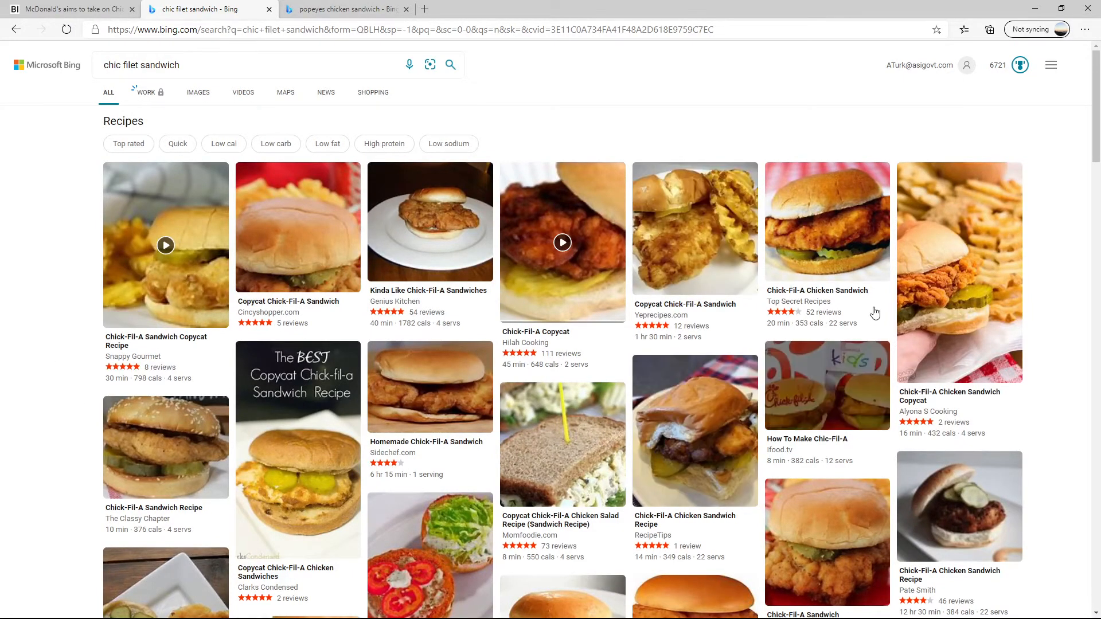
mouse_move(1065, 415)
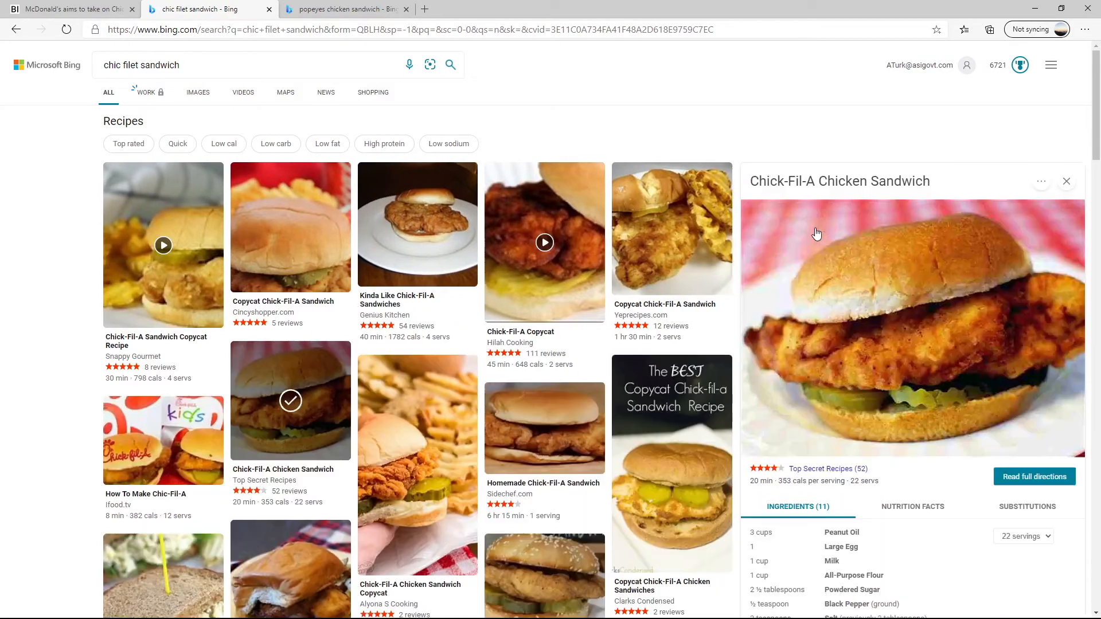
mouse_move(758, 429)
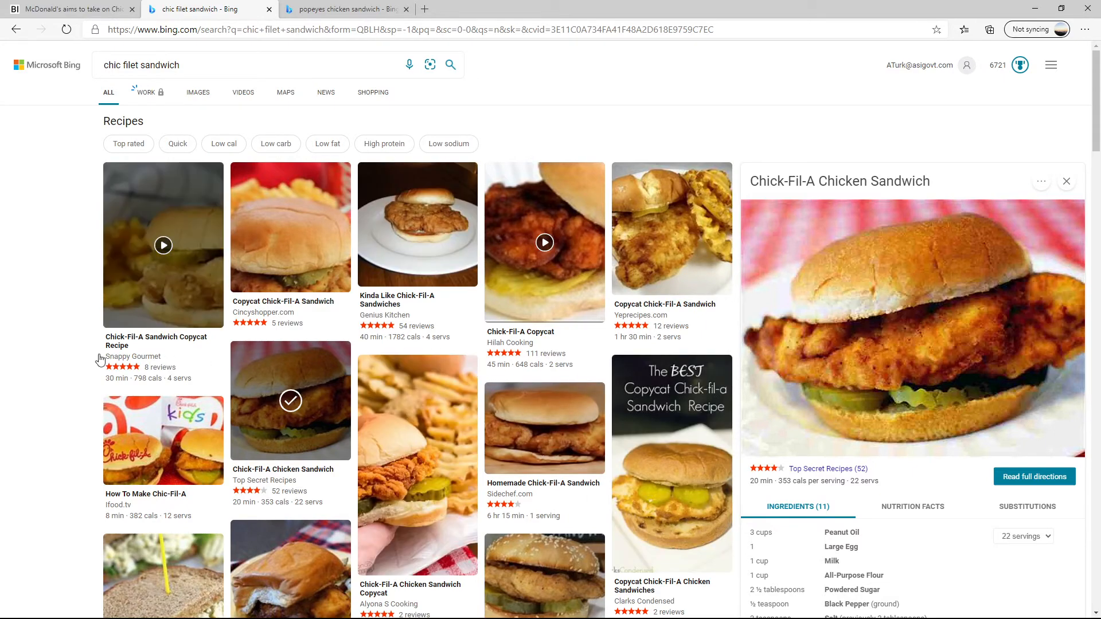
scroll("down", 3)
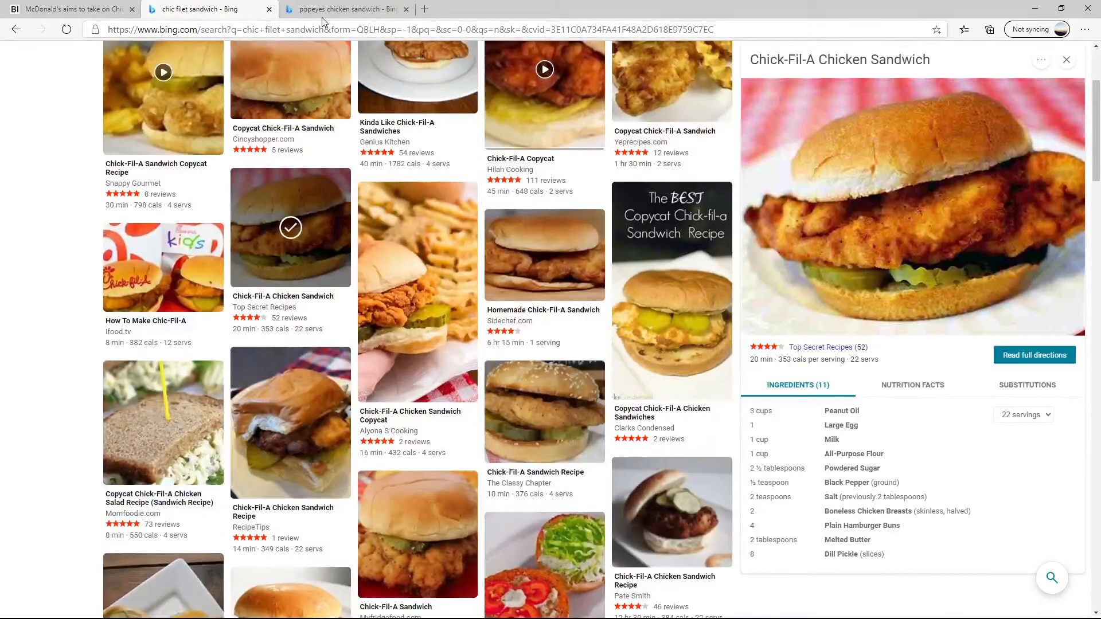
left_click(350, 9)
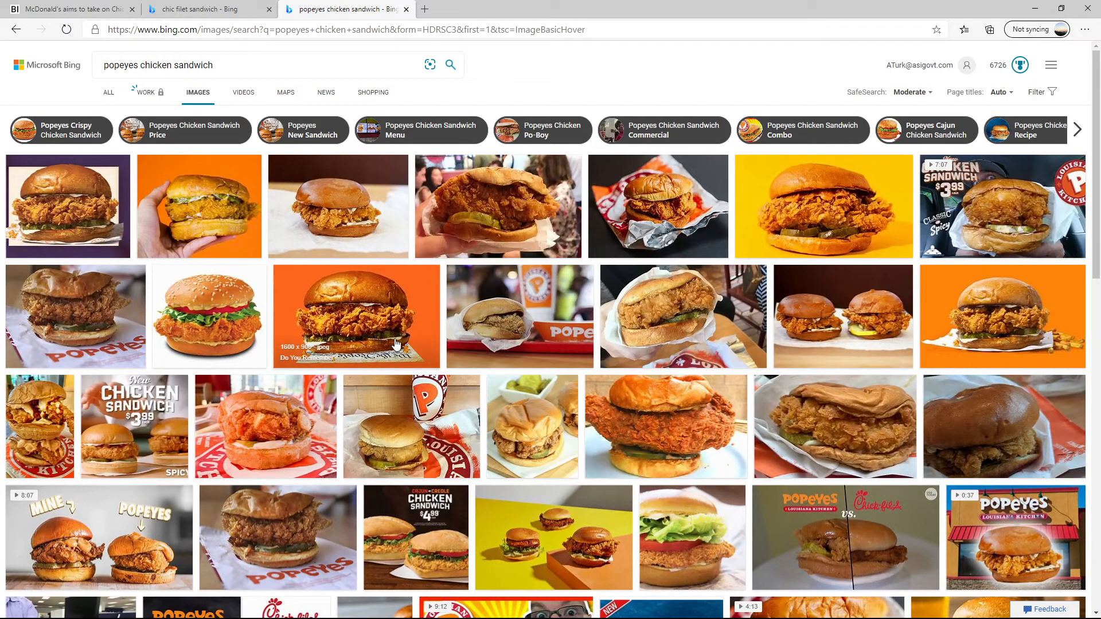
Open a Dallas Observer Popeyes chicken sandwich photo in Bing's image viewer.
scroll("down", 3)
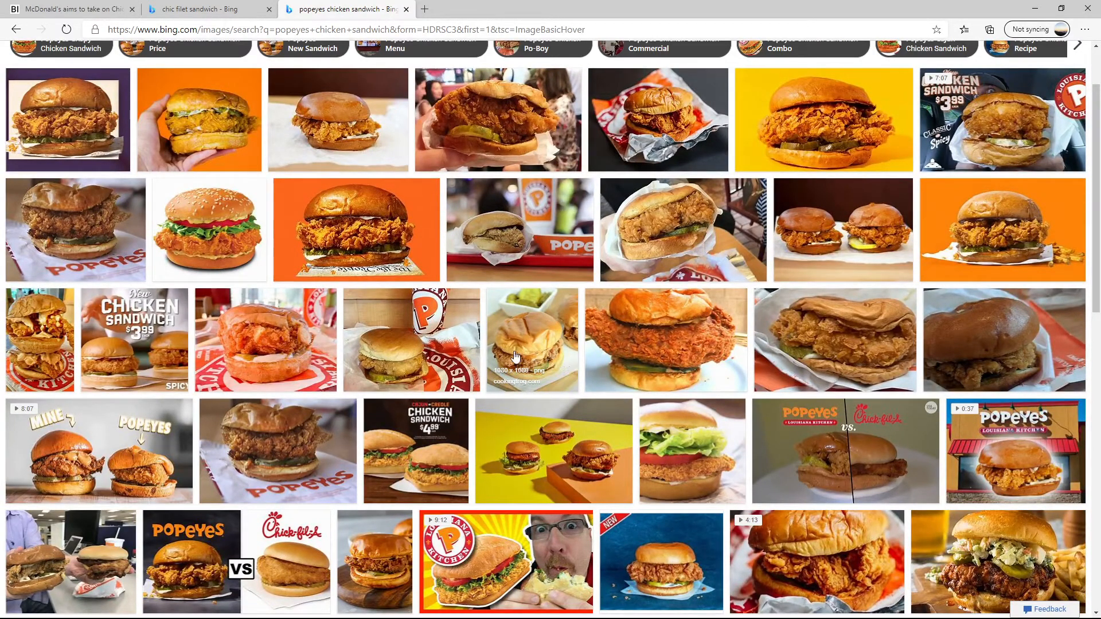
left_click(533, 340)
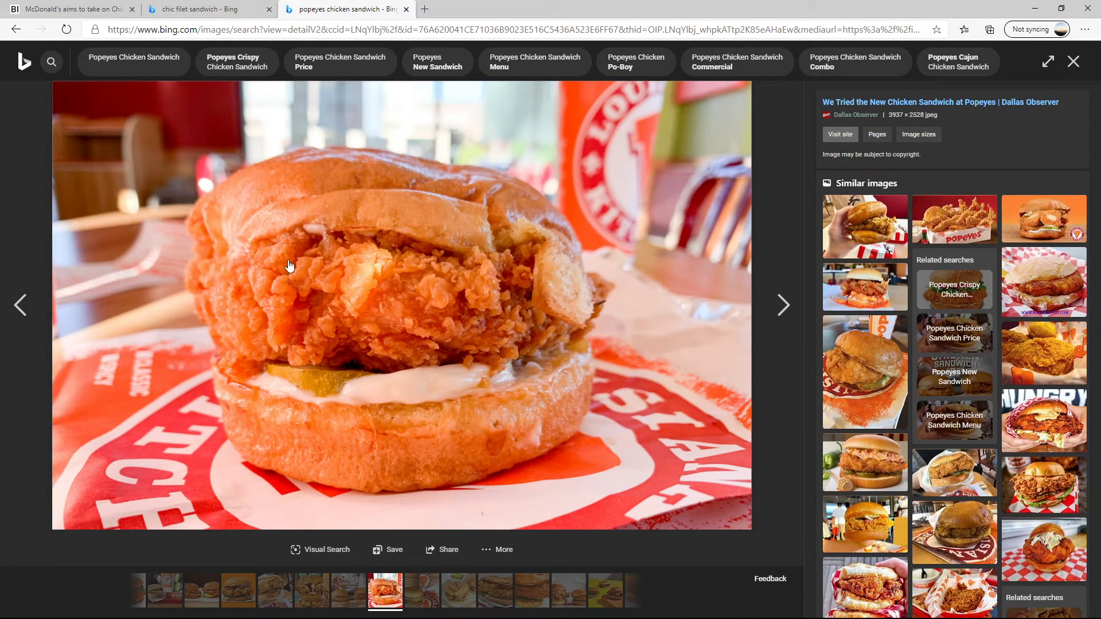
mouse_move(252, 207)
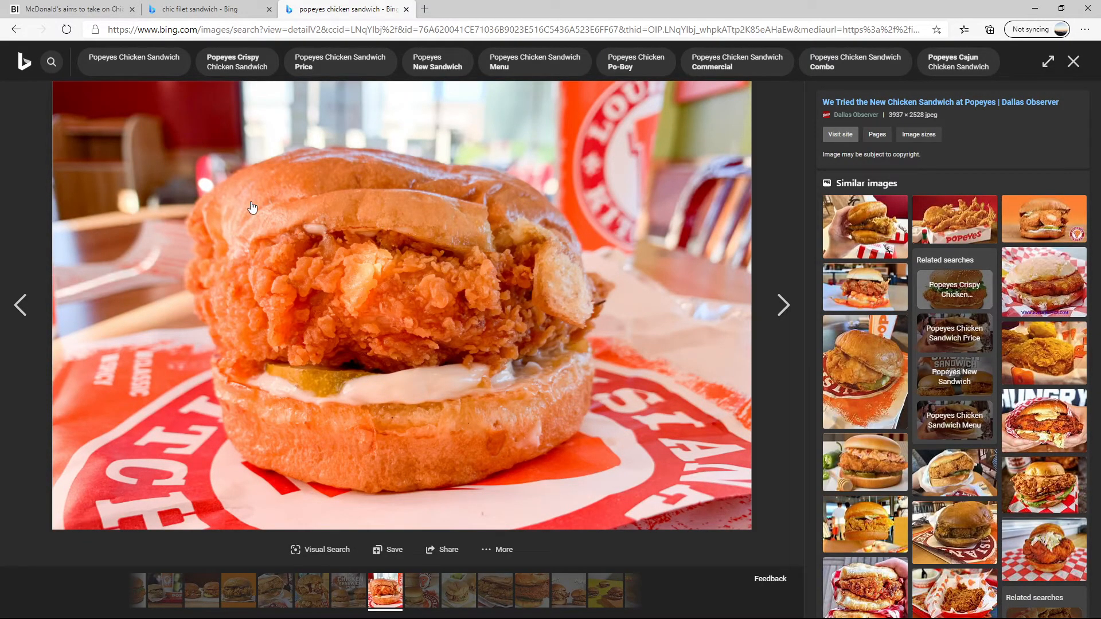
mouse_move(527, 206)
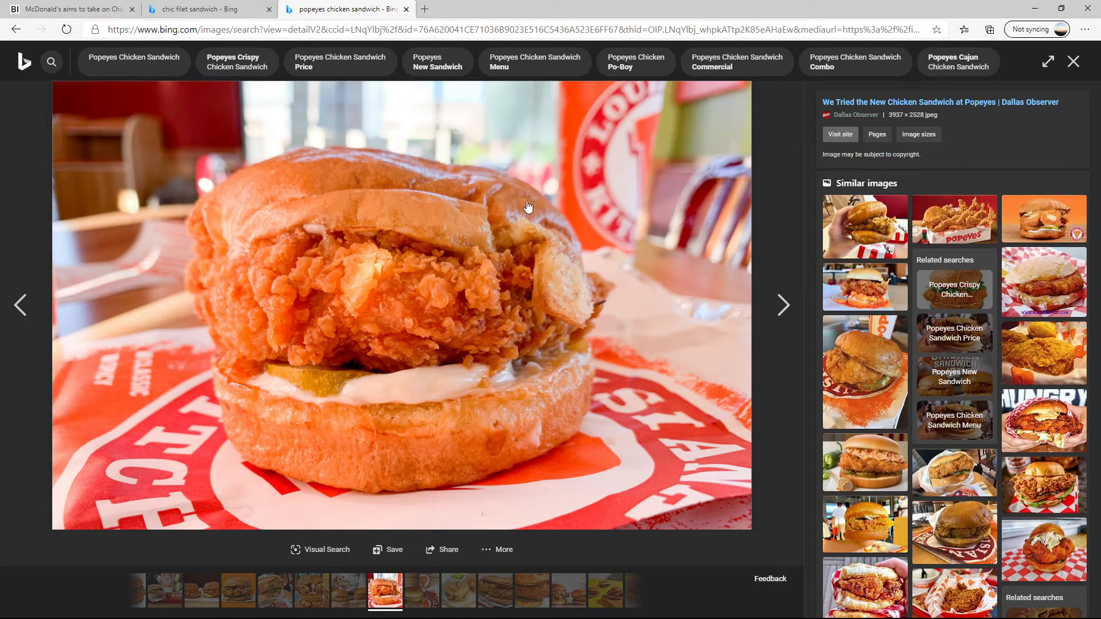
mouse_move(1011, 216)
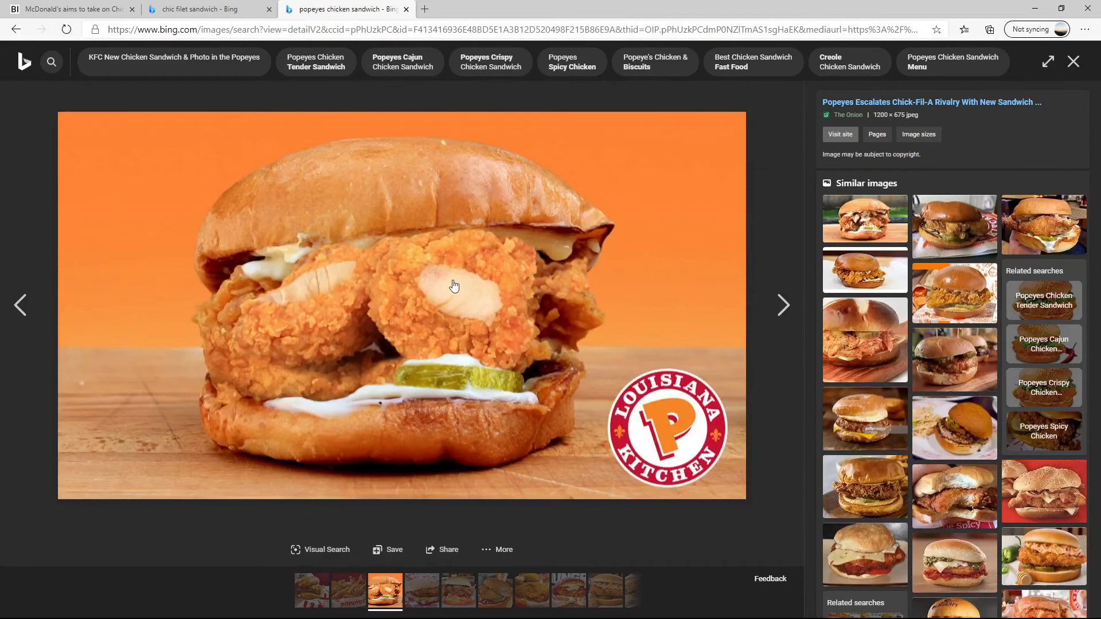
mouse_move(294, 223)
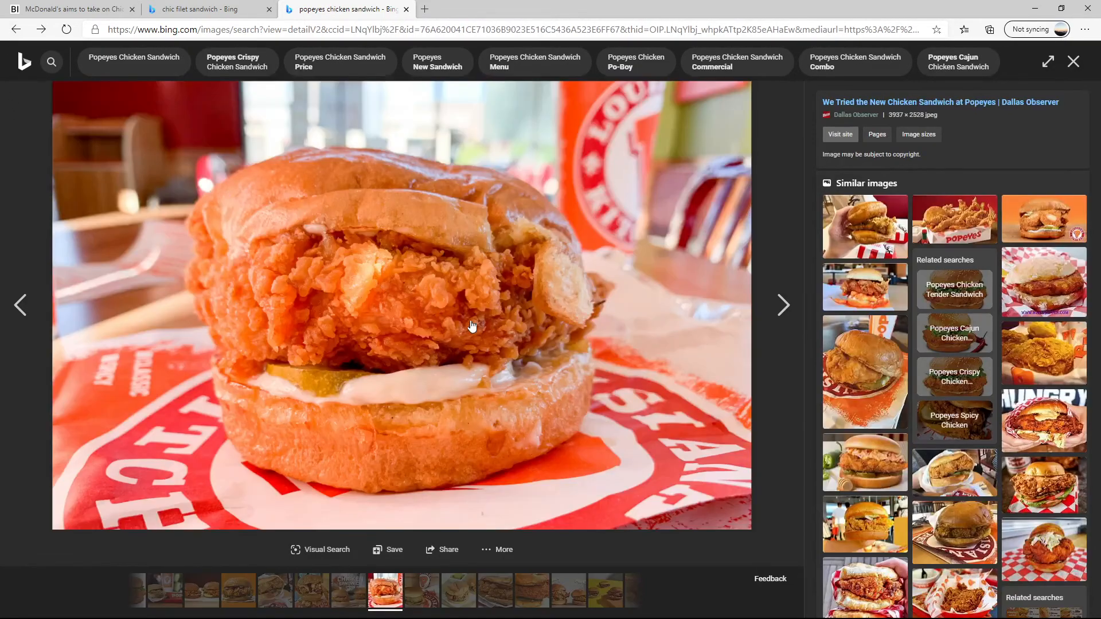
mouse_move(581, 294)
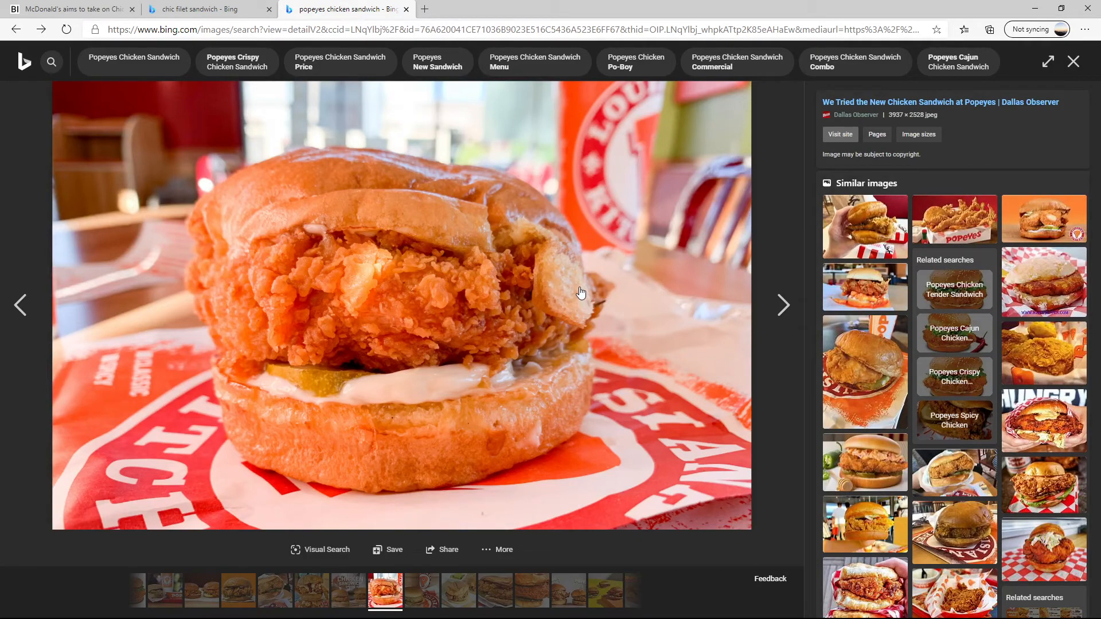
mouse_move(322, 214)
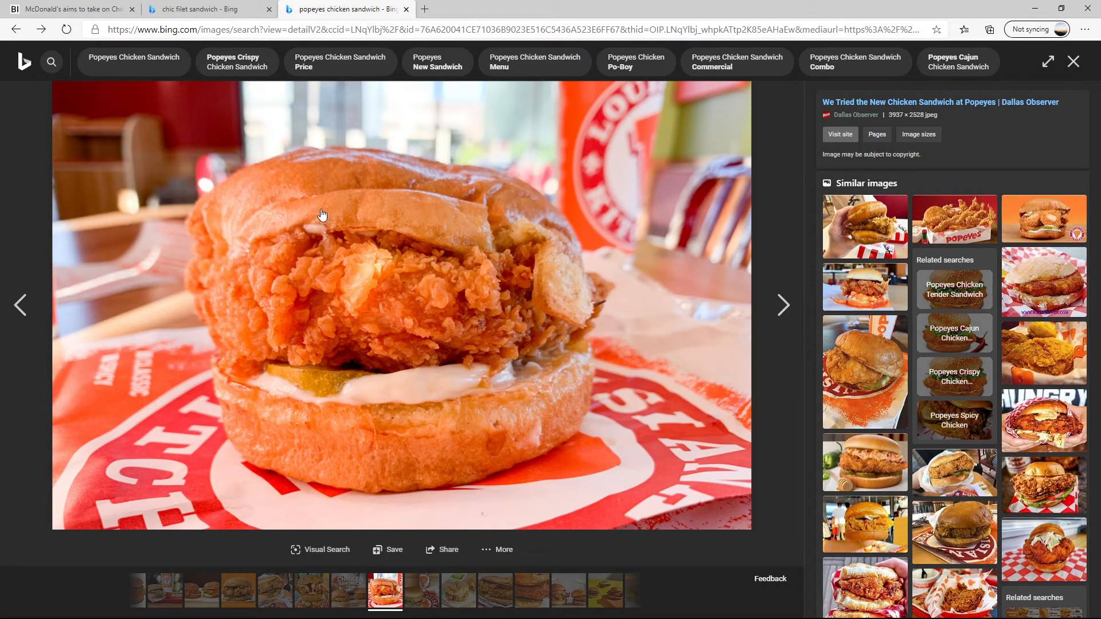
mouse_move(340, 393)
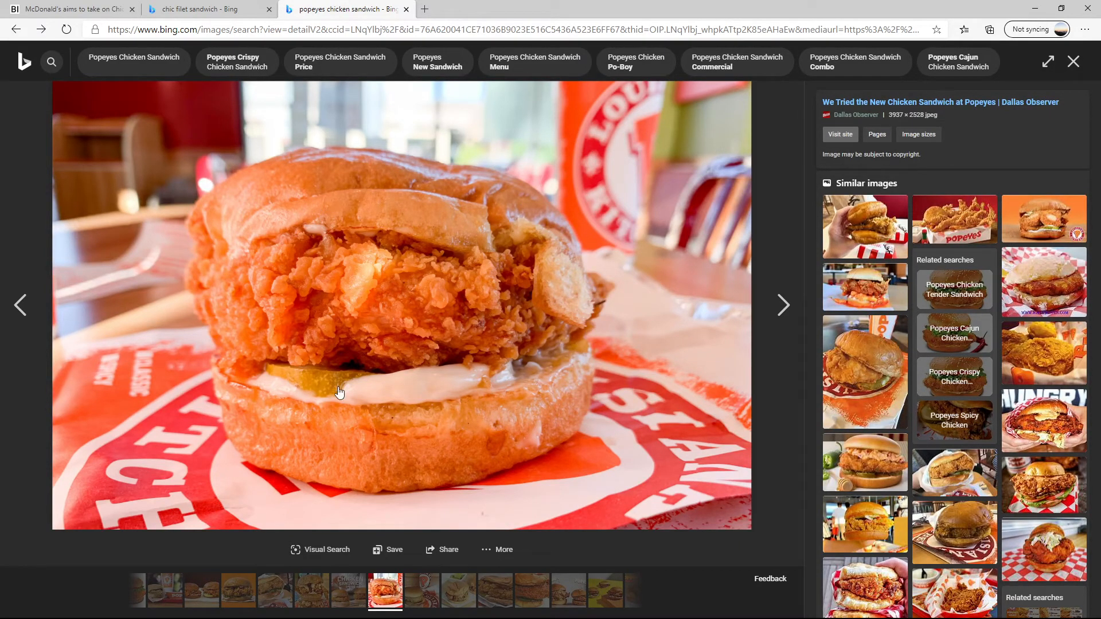
mouse_move(520, 413)
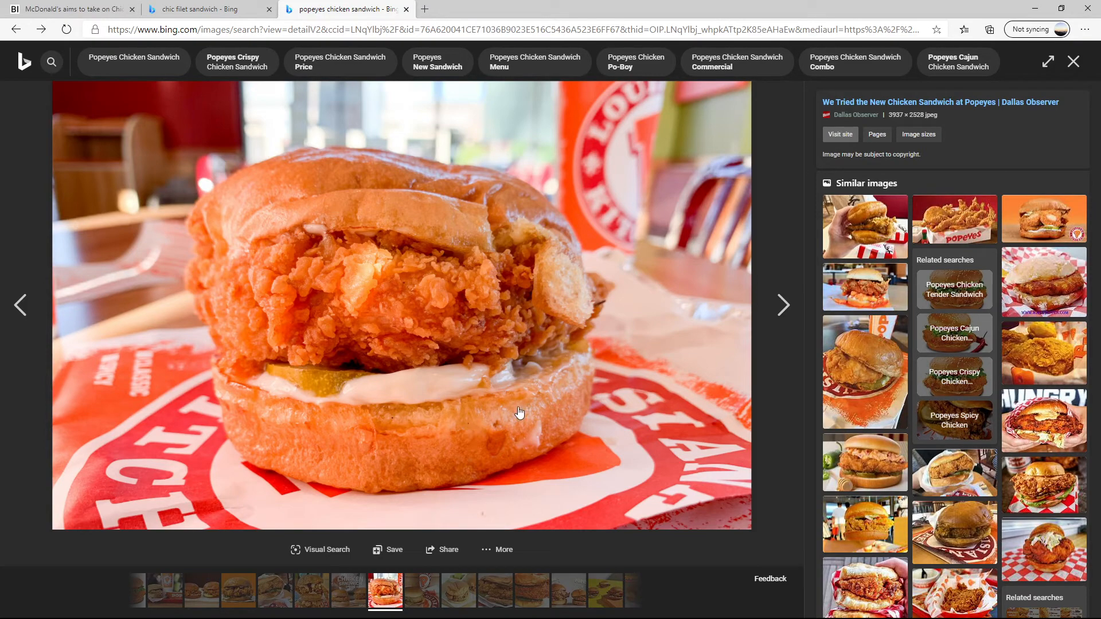
mouse_move(507, 413)
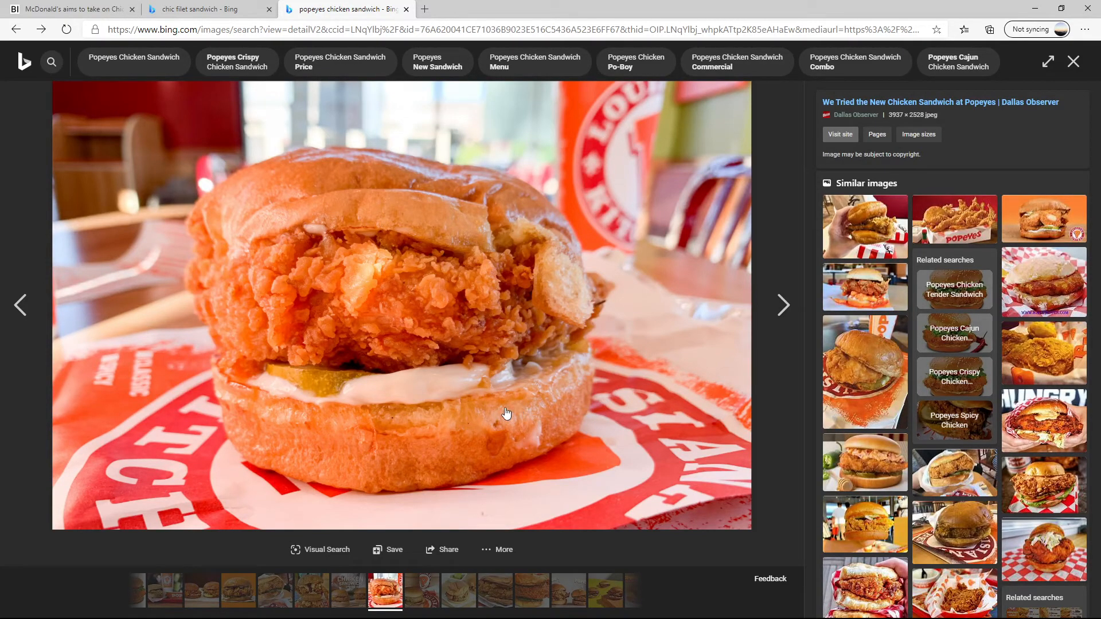
mouse_move(507, 398)
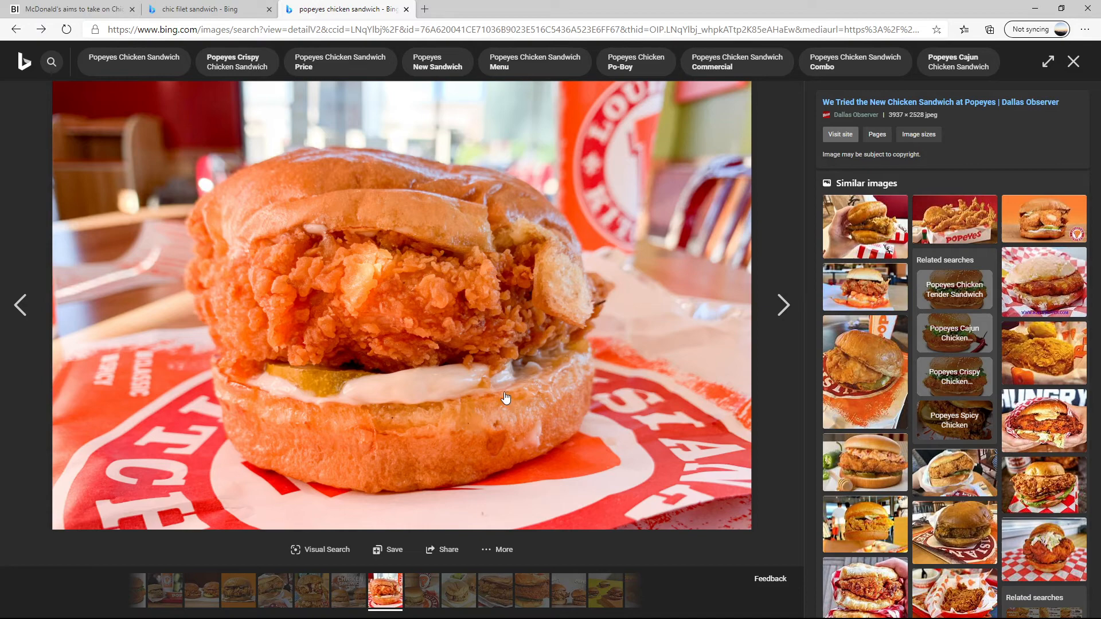
mouse_move(219, 159)
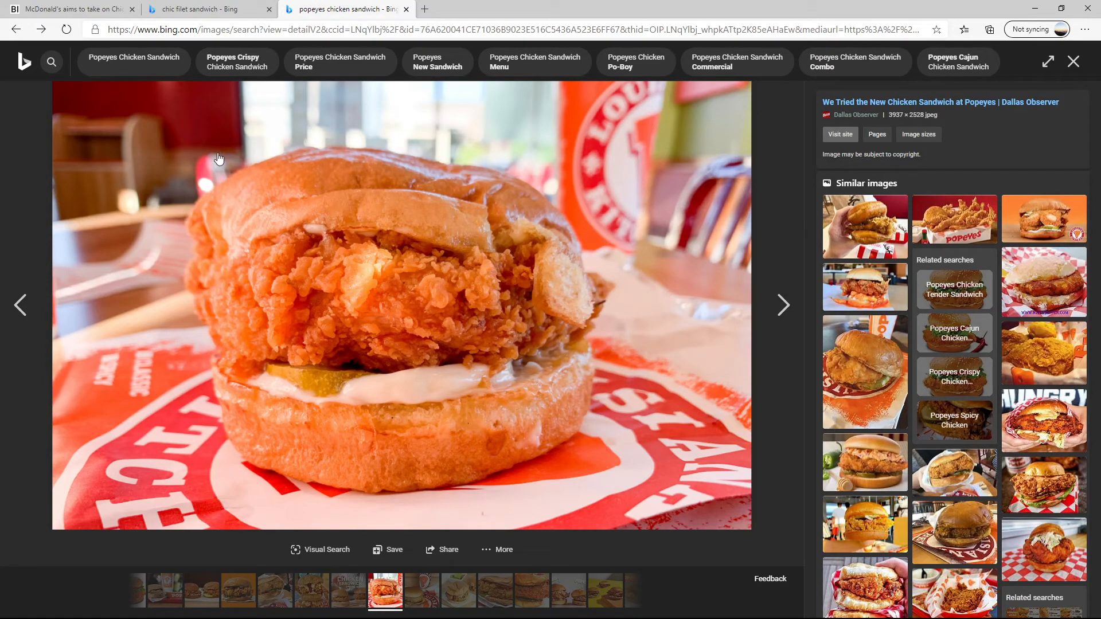
mouse_move(408, 219)
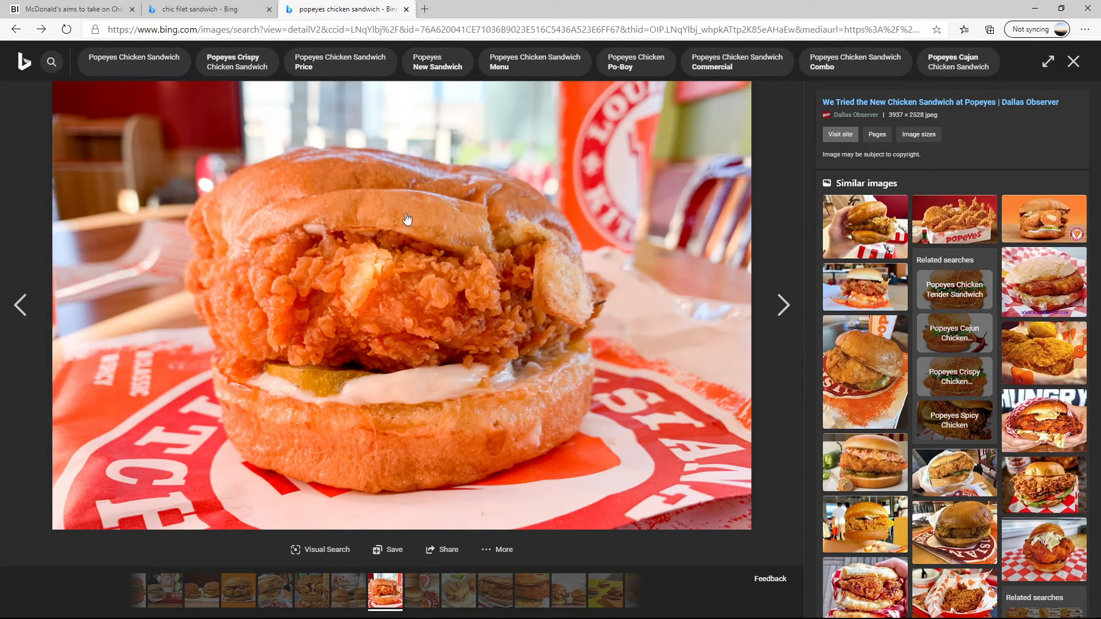
mouse_move(562, 374)
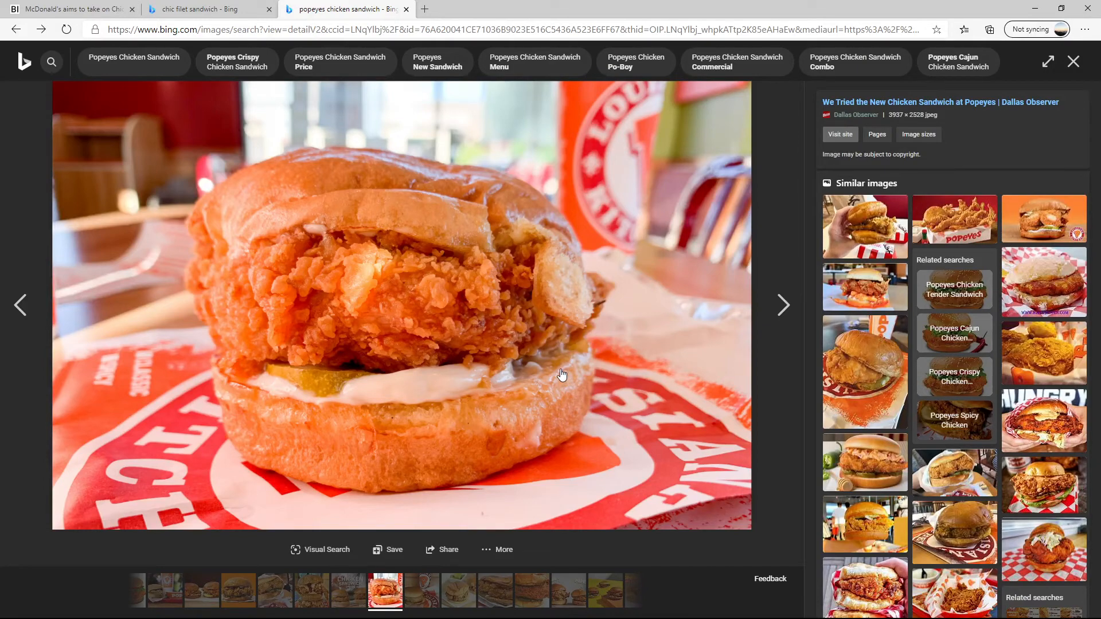
mouse_move(546, 404)
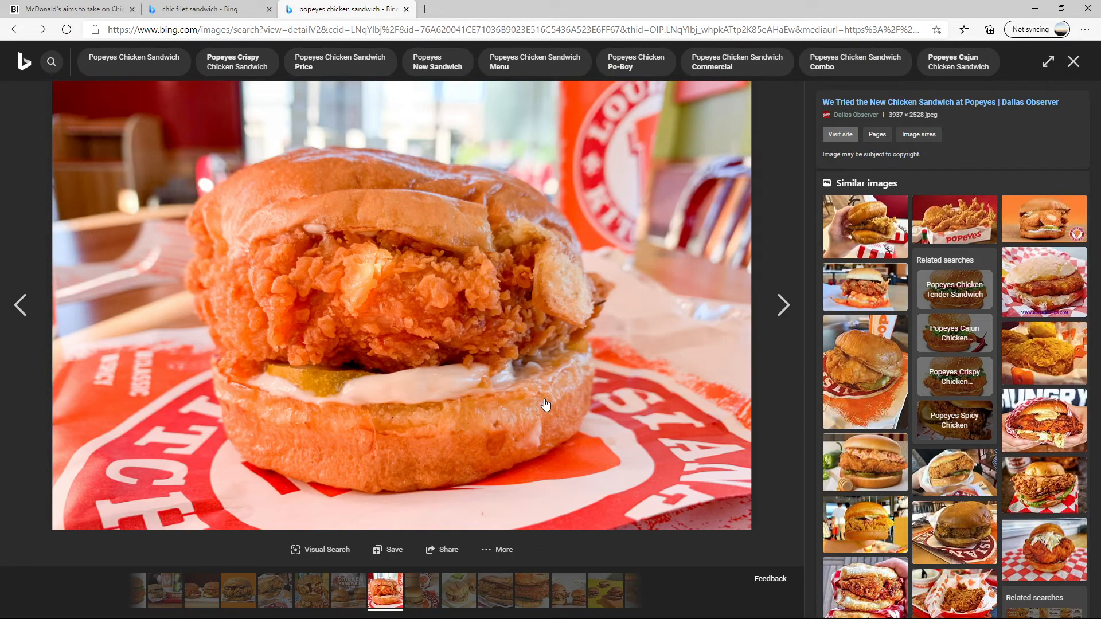
Scroll the similar images, then return to the 'chic filet sandwich' recipe results.
scroll("down", 3)
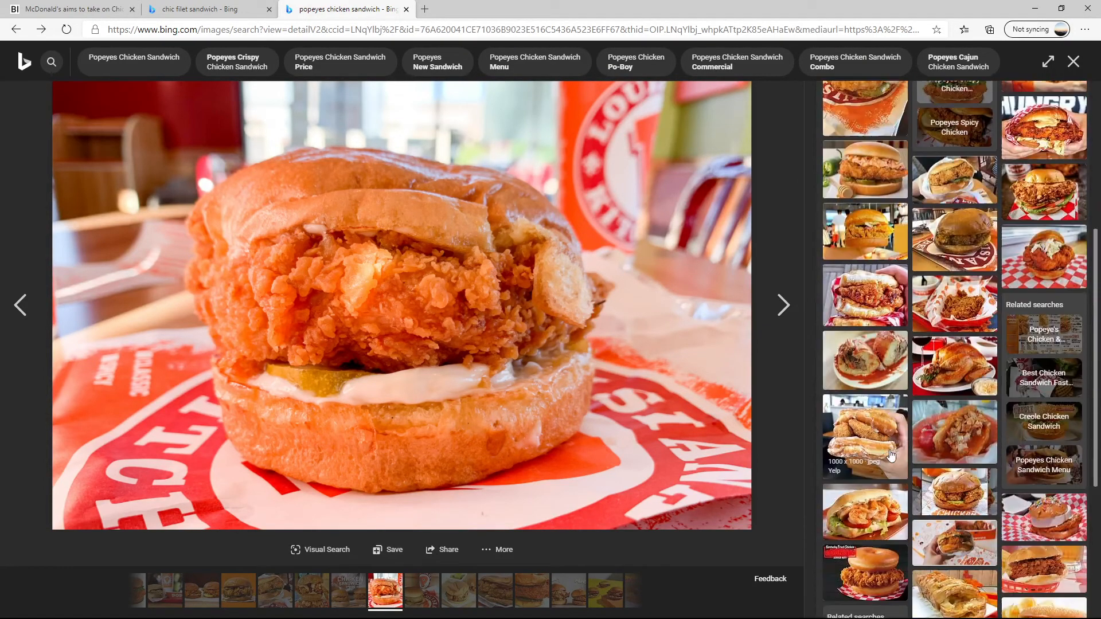
scroll("down", 3)
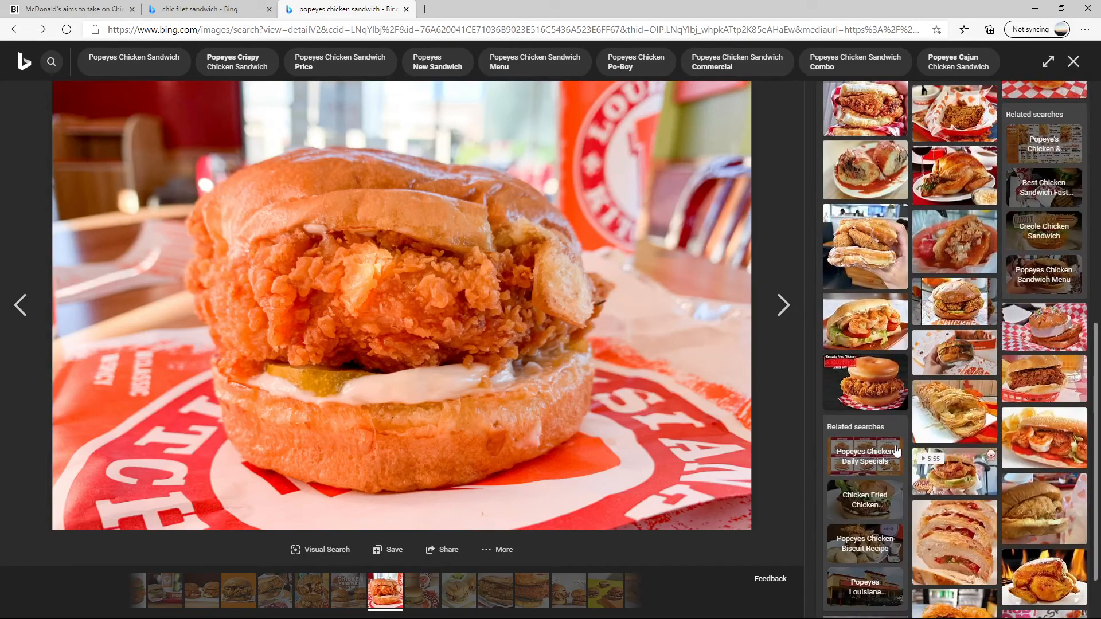
left_click(207, 9)
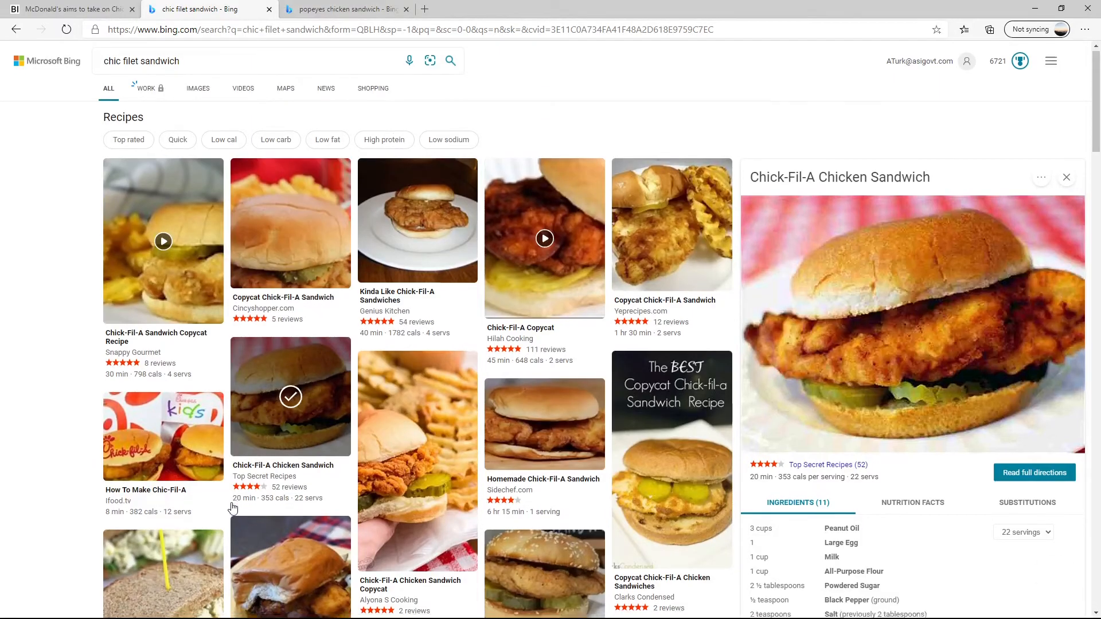
scroll("down", 3)
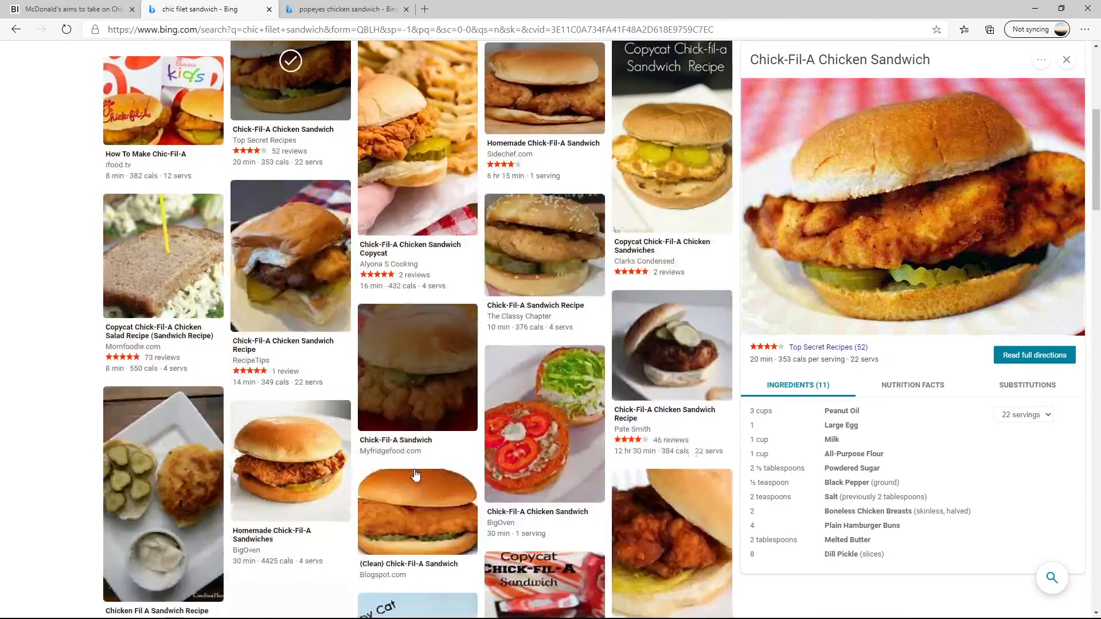
scroll("down", 3)
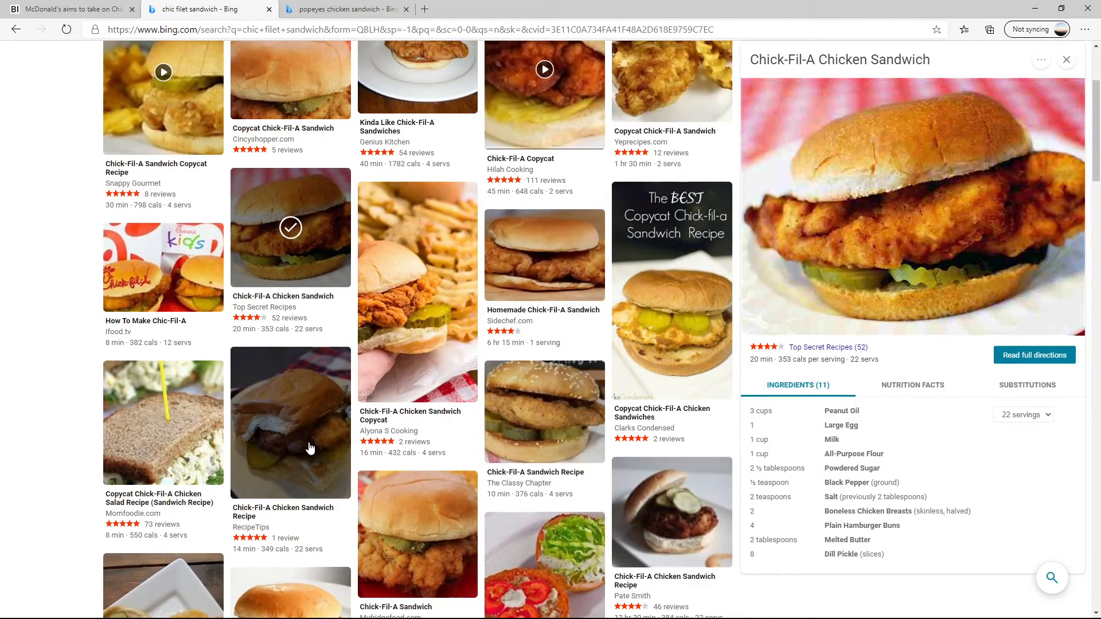
mouse_move(316, 447)
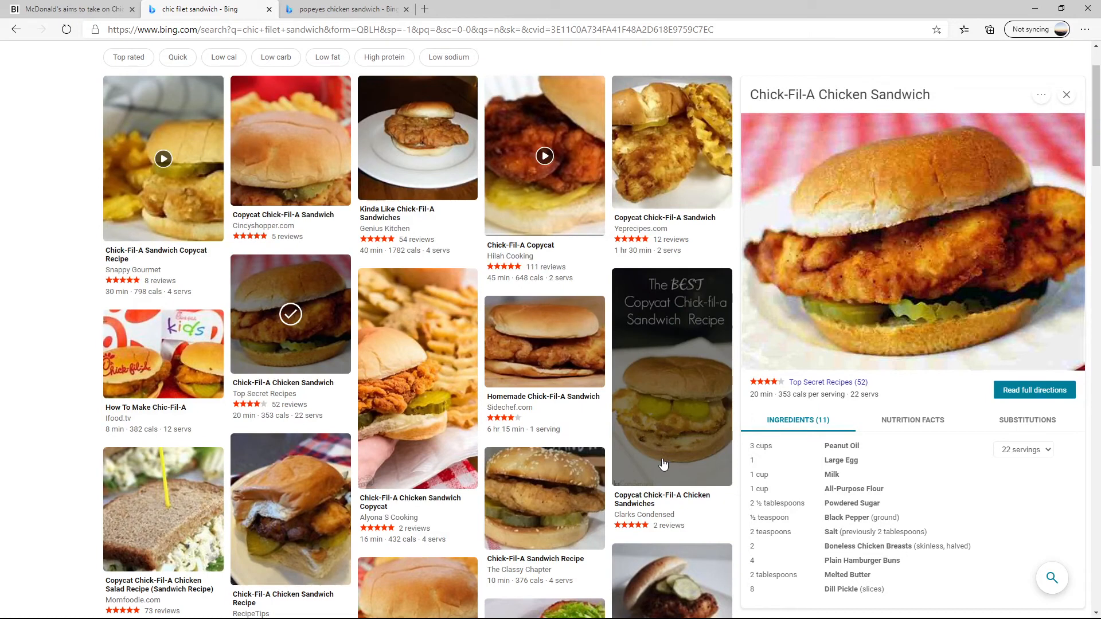
mouse_move(696, 459)
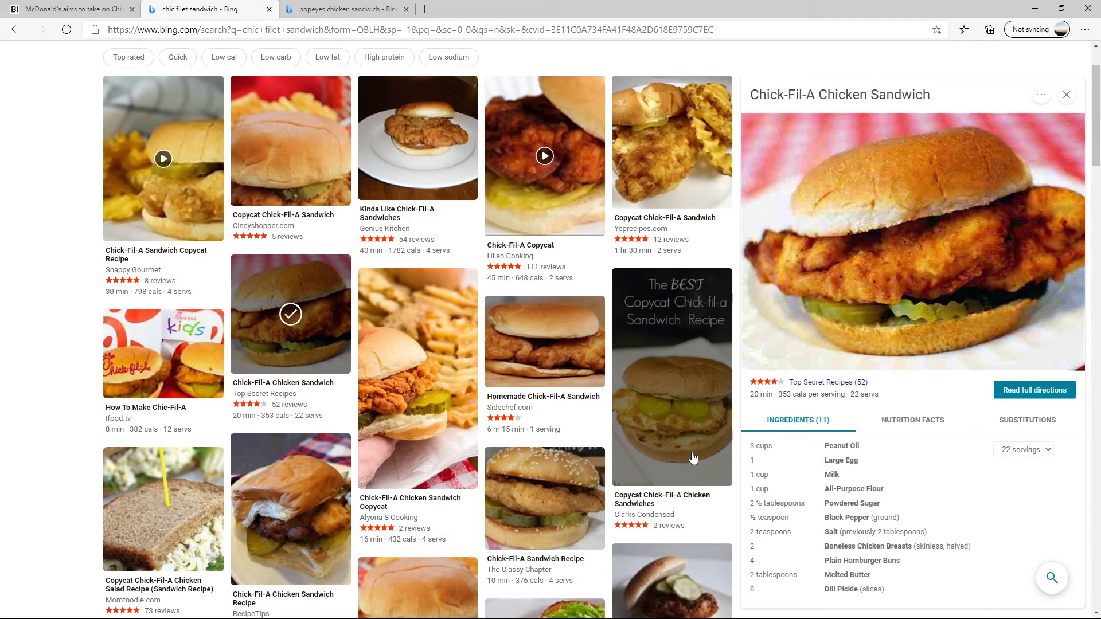
mouse_move(370, 388)
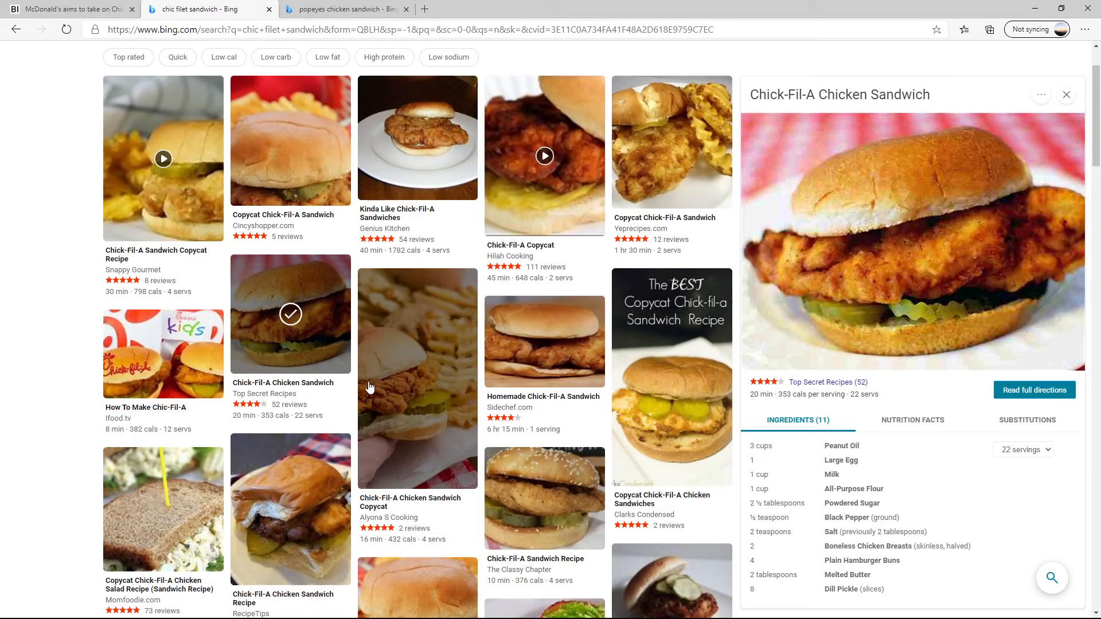
scroll("down", 3)
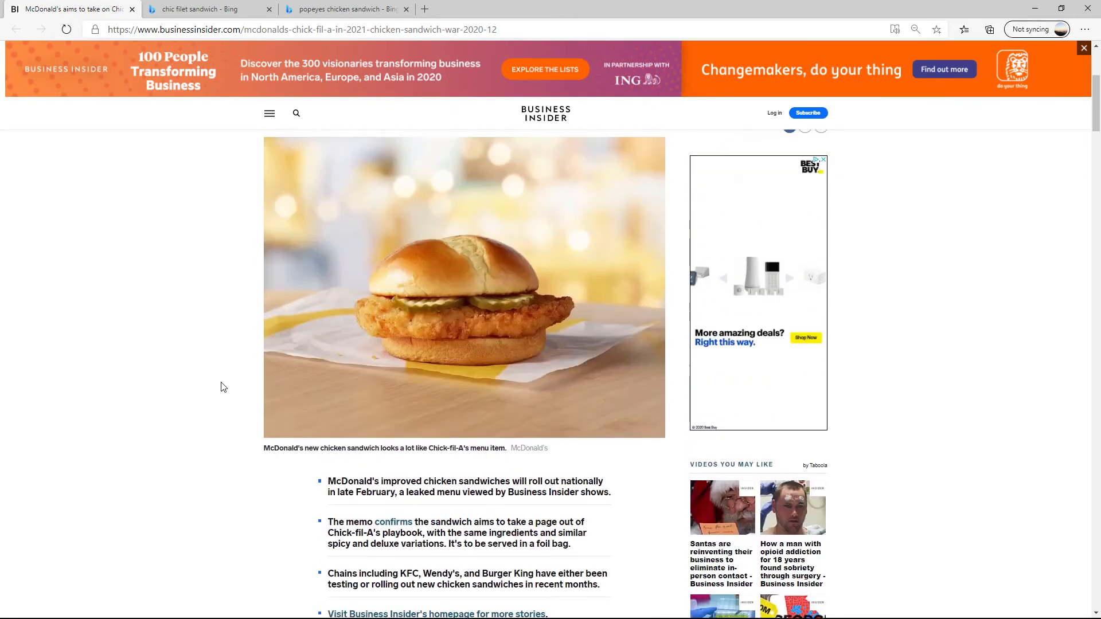
Scroll the McDonald's article to the Chick-fil-A/Popeyes comparison and foil-bag passage.
scroll("up", 3)
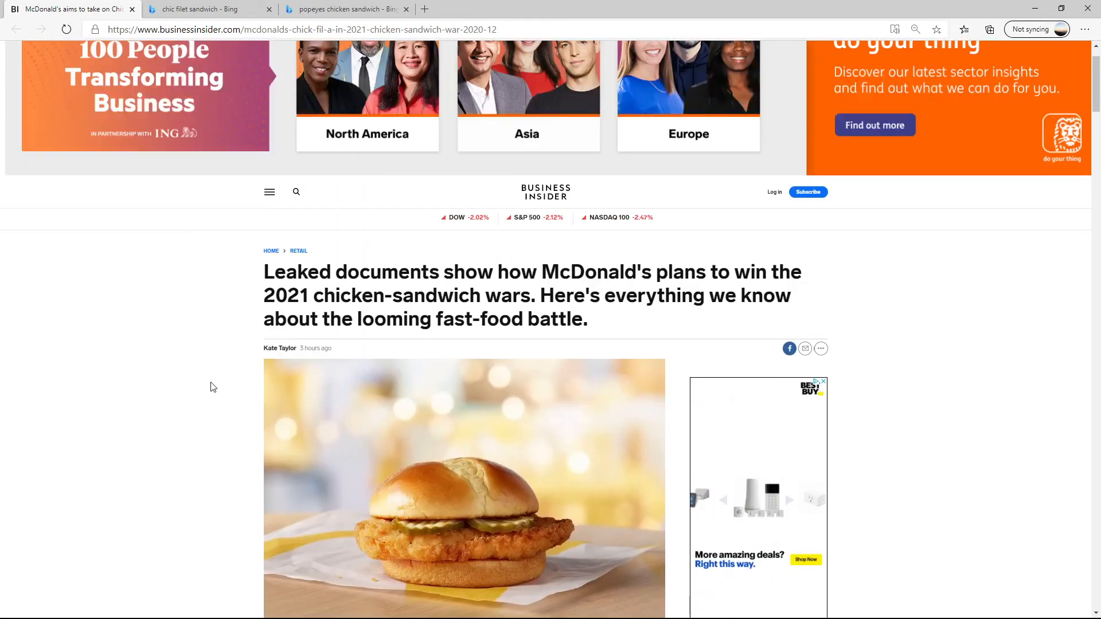
scroll("down", 3)
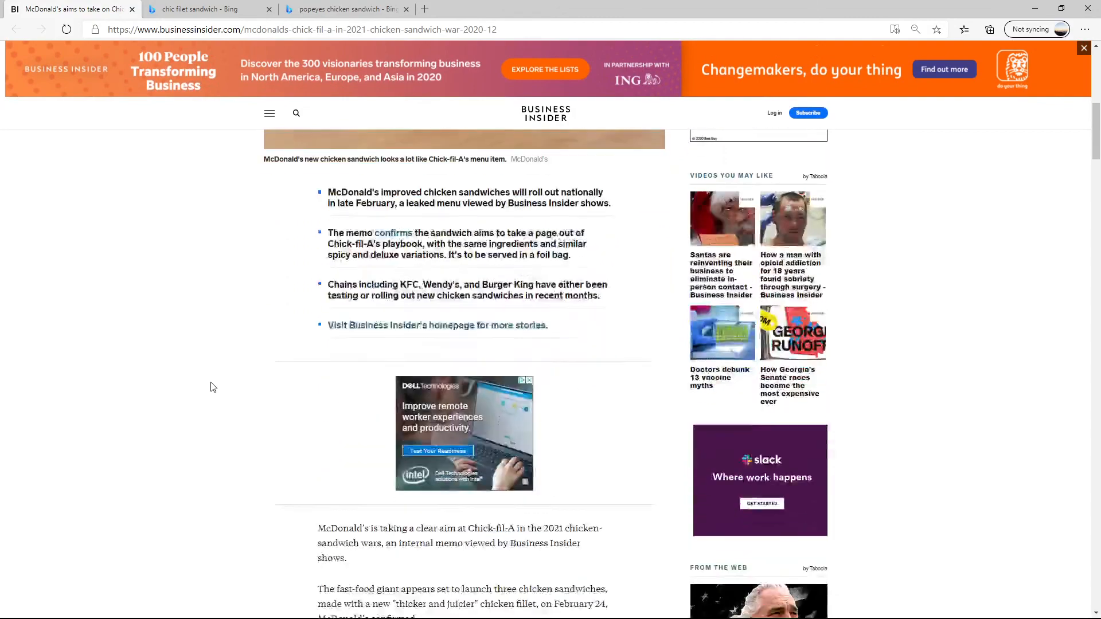
scroll("down", 3)
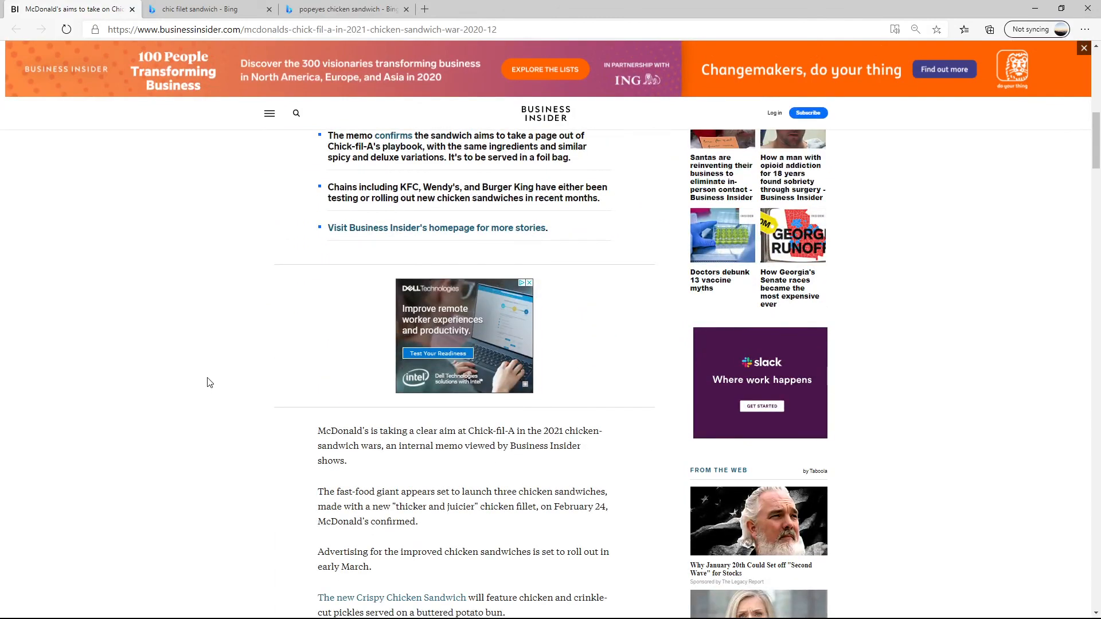
scroll("down", 3)
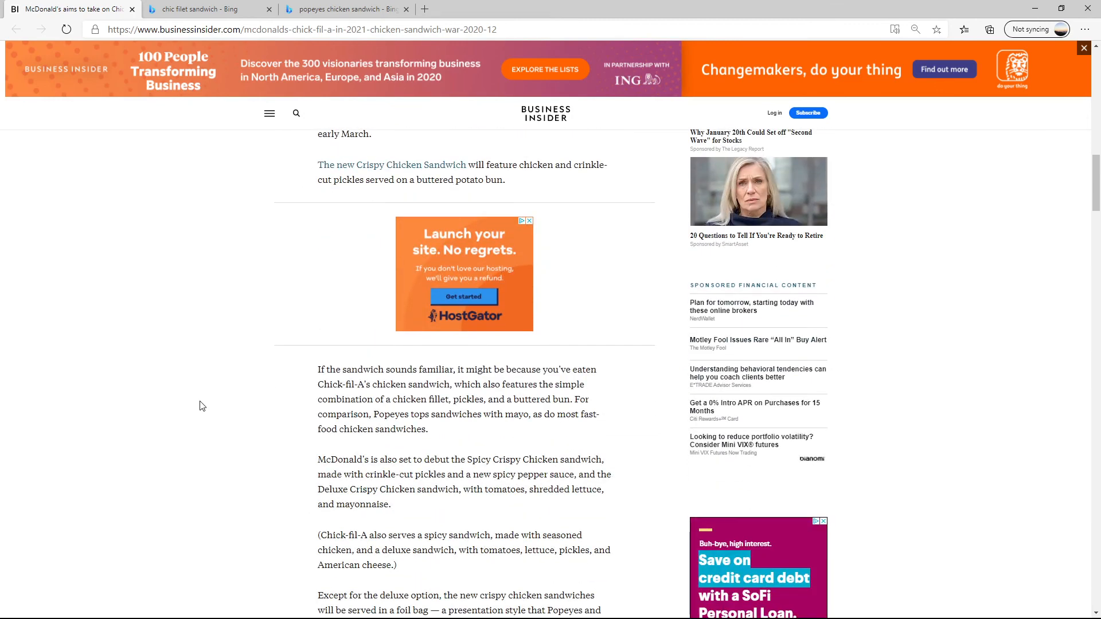
scroll("down", 3)
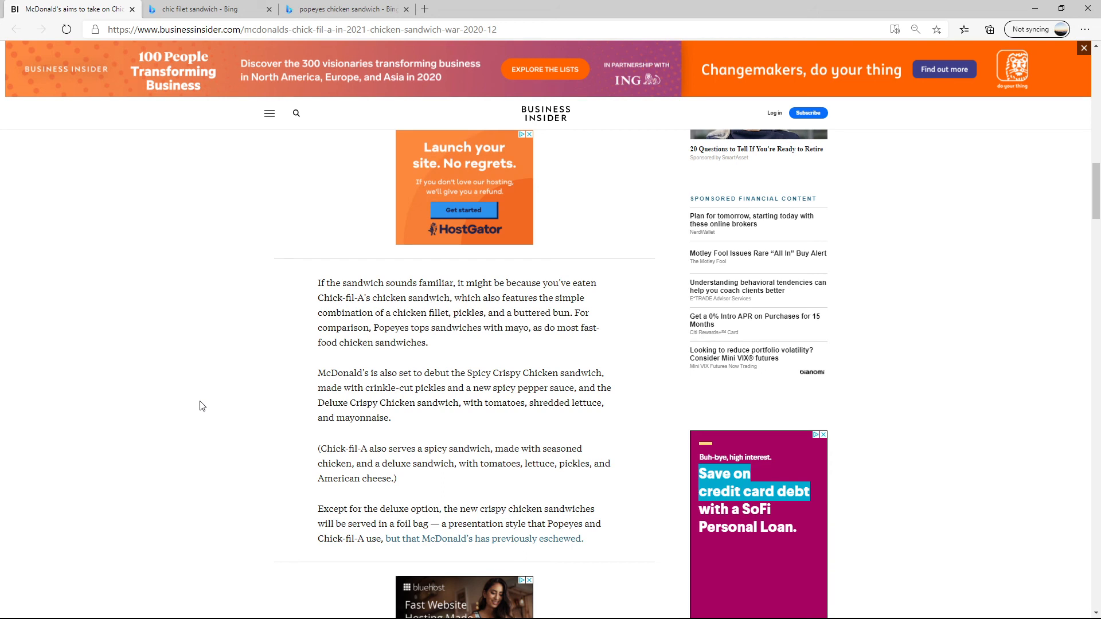
mouse_move(308, 525)
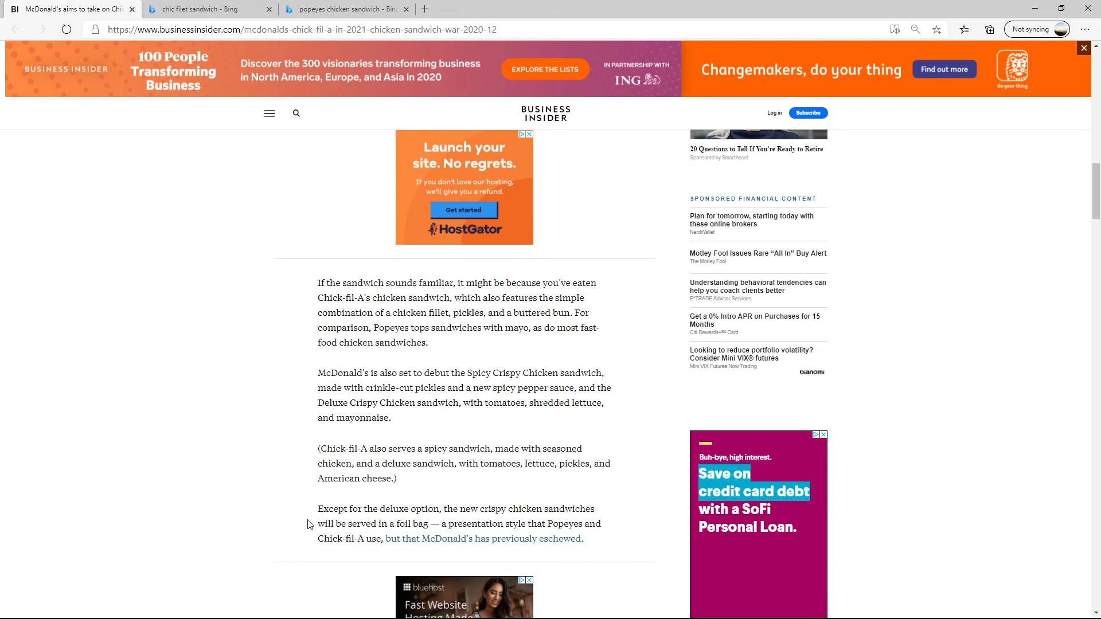
mouse_move(339, 565)
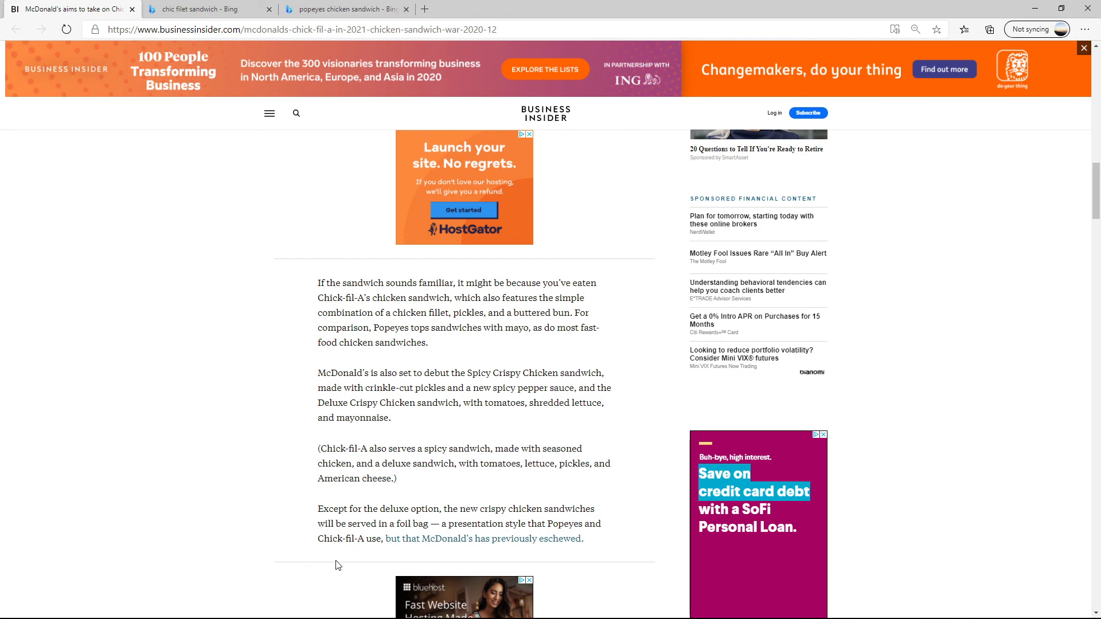
mouse_move(380, 525)
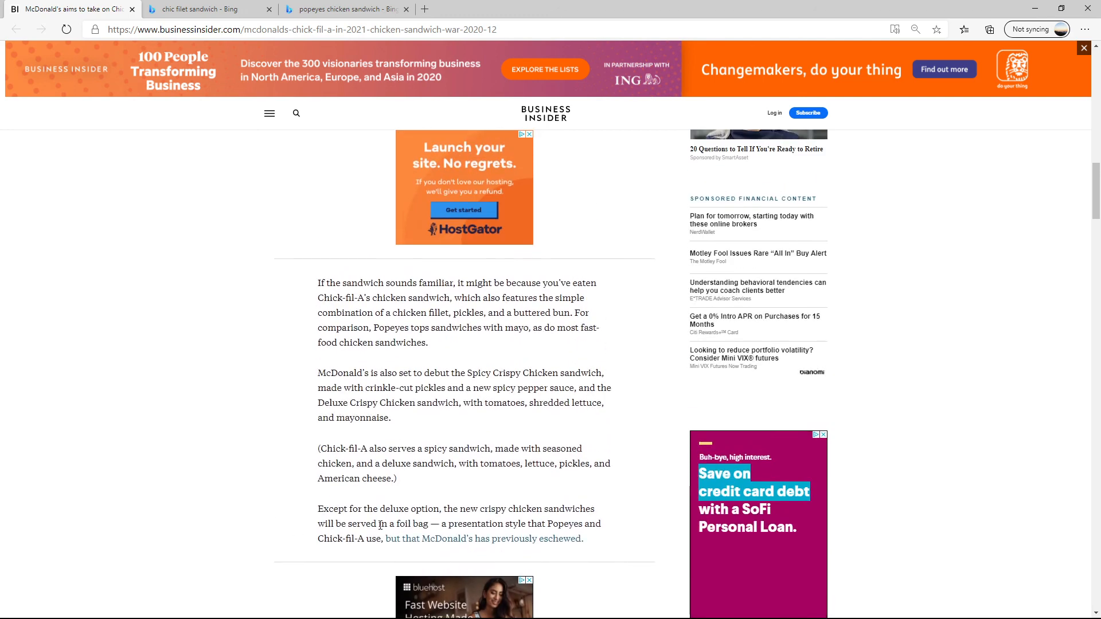